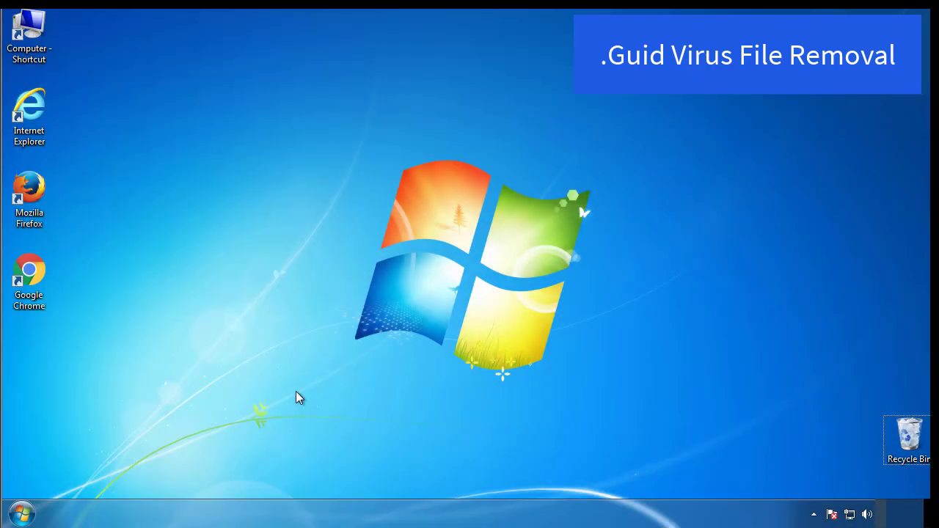
Enable minimal Safe boot in msconfig's Boot settings and restart into Safe Mode
click(20, 512)
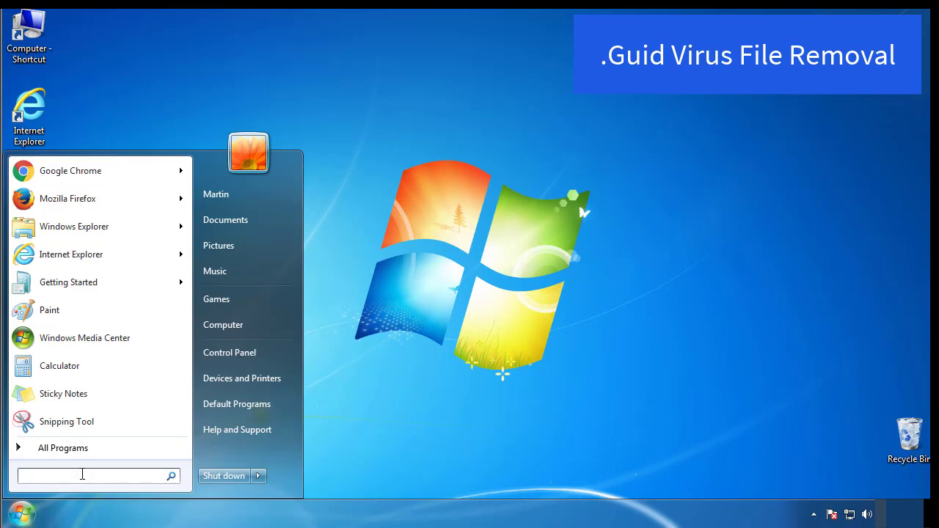
text(mscon)
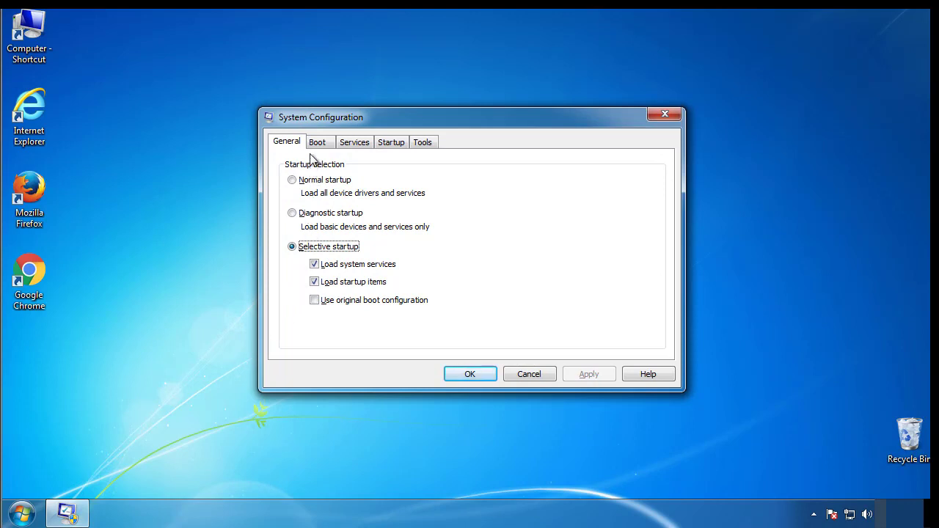
click(317, 142)
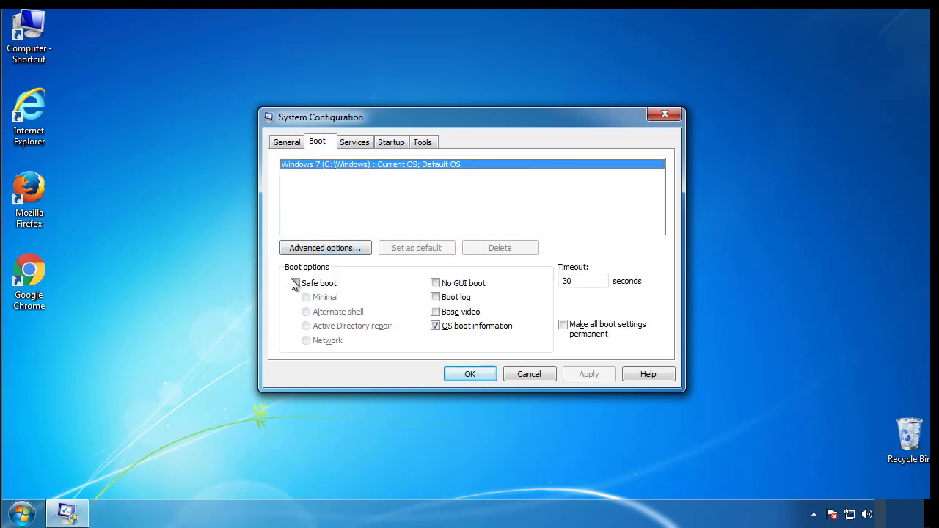
click(295, 283)
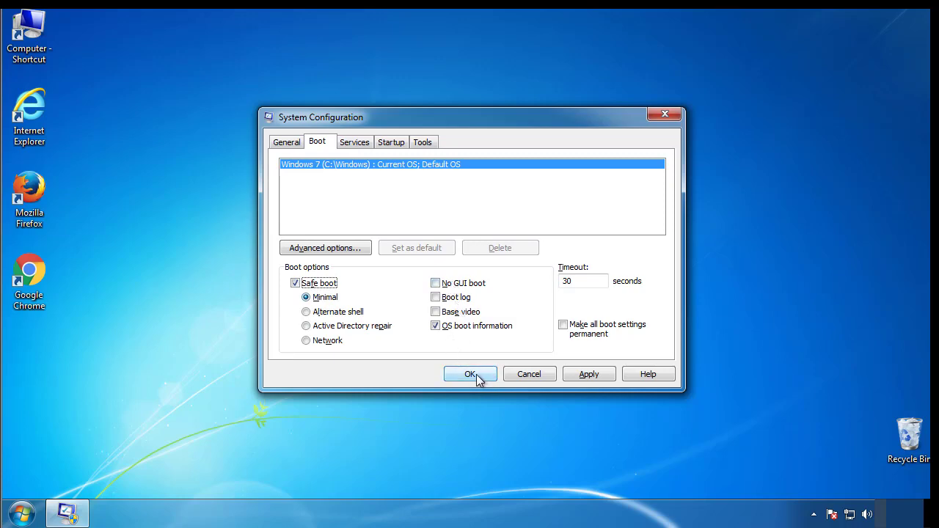
click(470, 374)
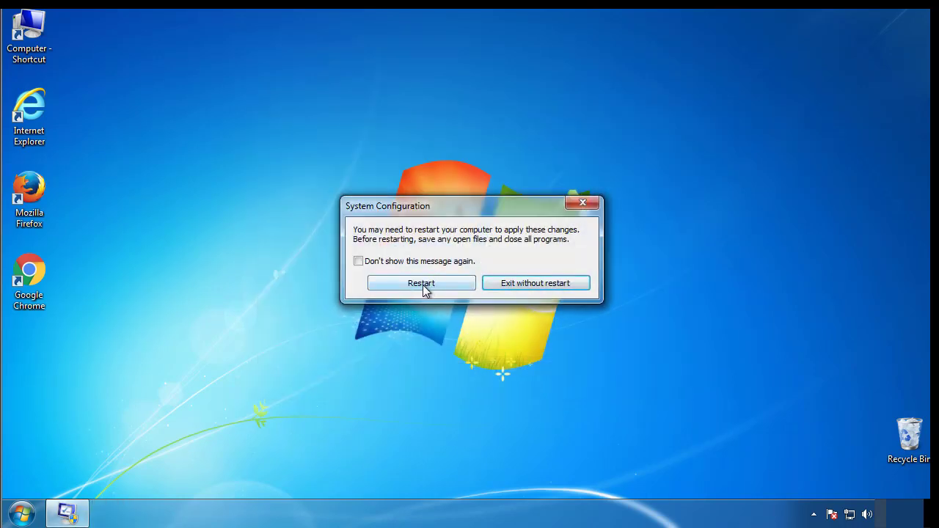
click(421, 283)
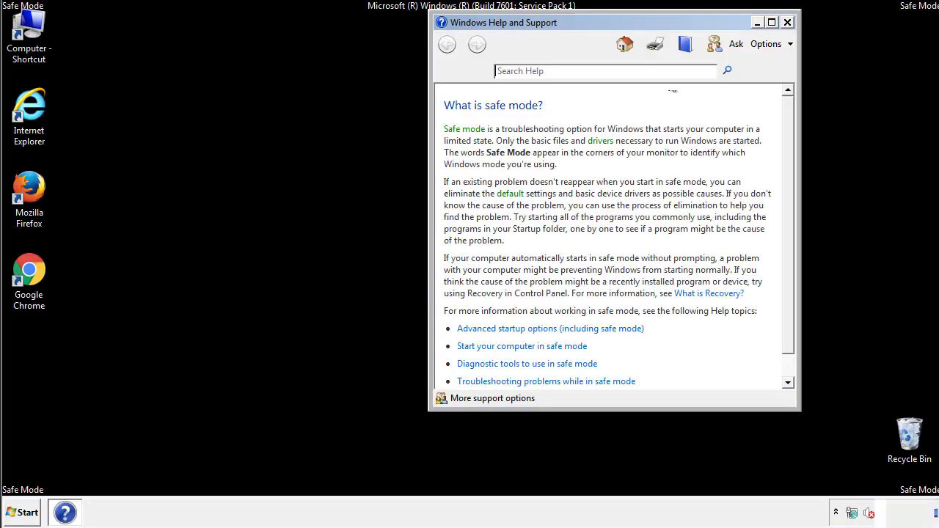
Dismiss Safe Mode Help, set Folder Options to show hidden files, folders and drives, and close Control Panel
click(788, 22)
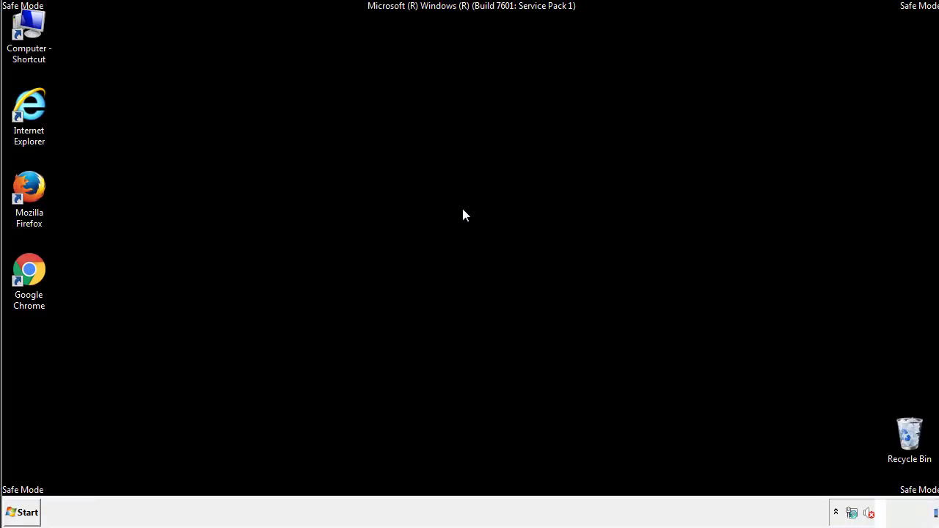
click(22, 513)
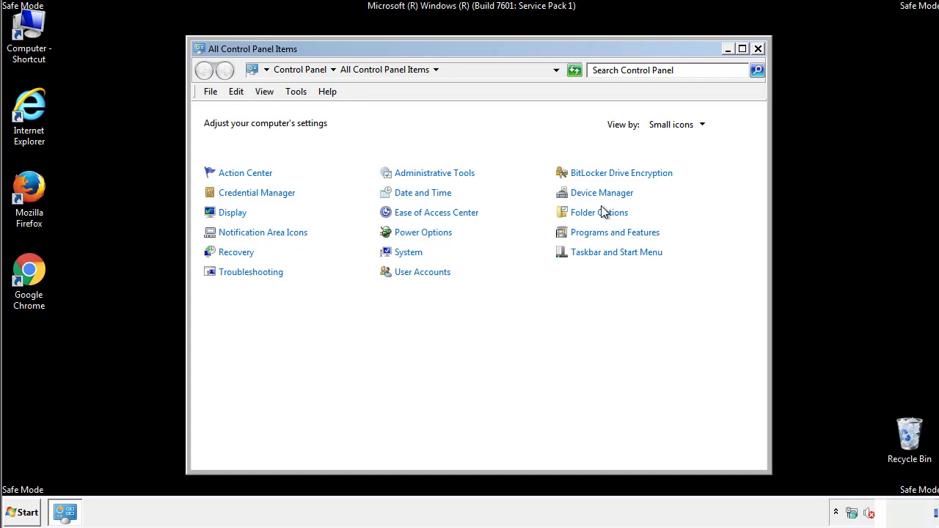
click(599, 212)
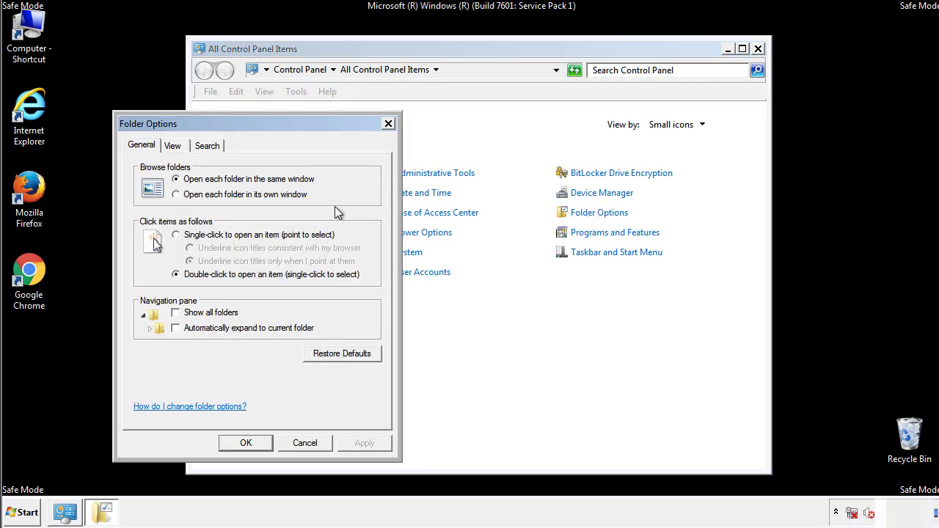
click(172, 146)
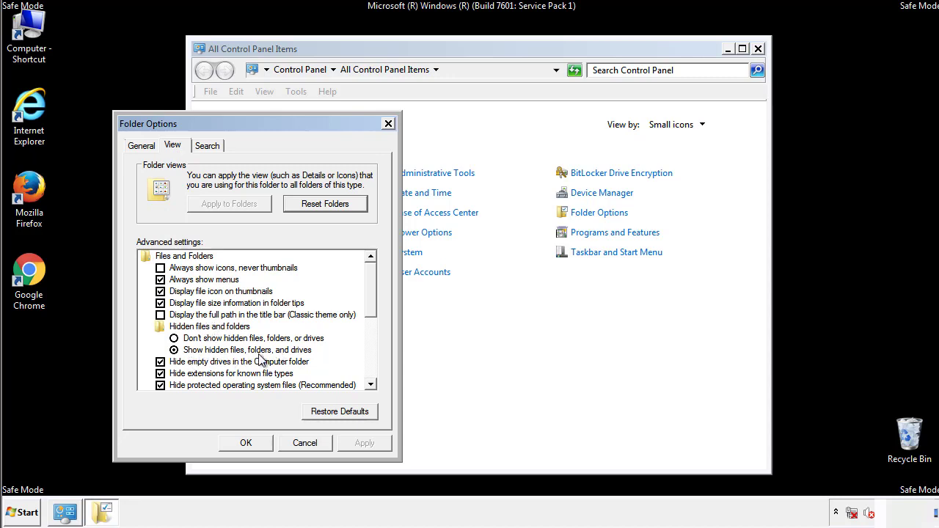
click(246, 443)
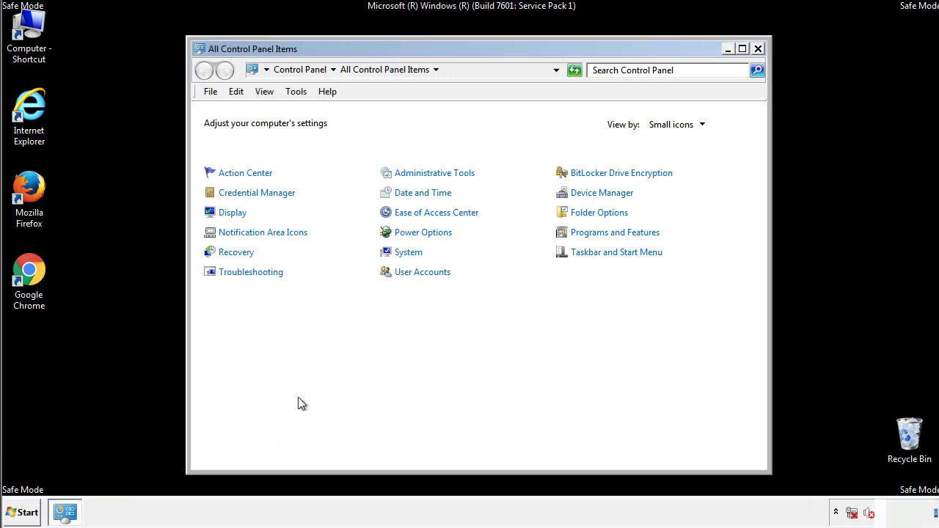
click(758, 48)
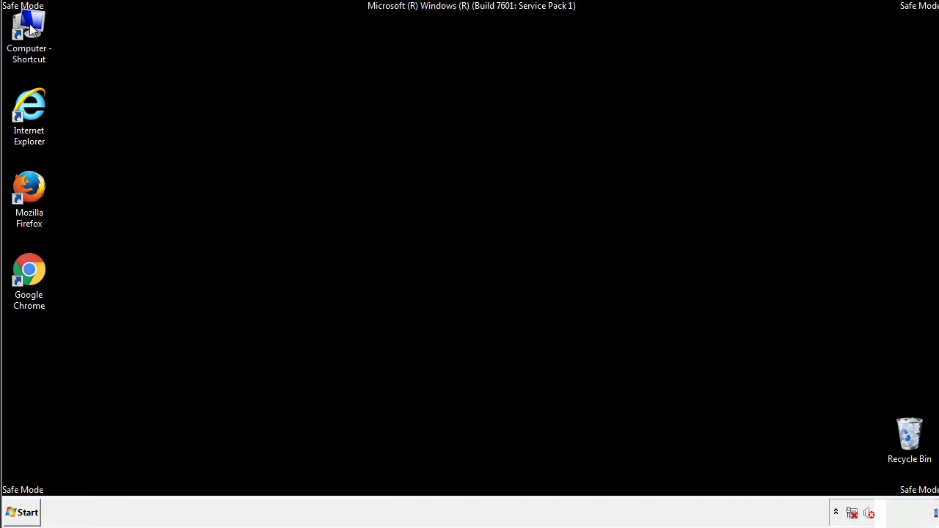
Browse from Computer to C:\Windows\System32\drivers\etc and bring up Open with for hosts
double_click(29, 35)
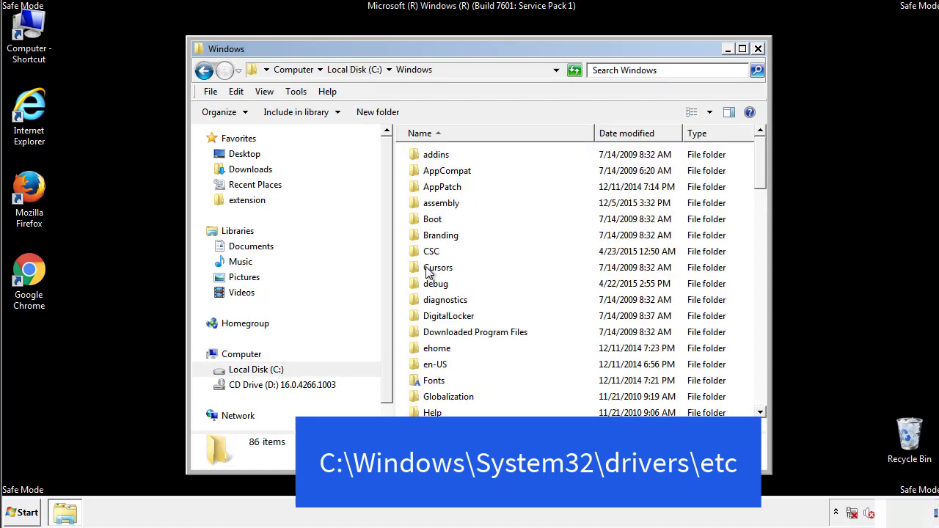
scroll(down, 3)
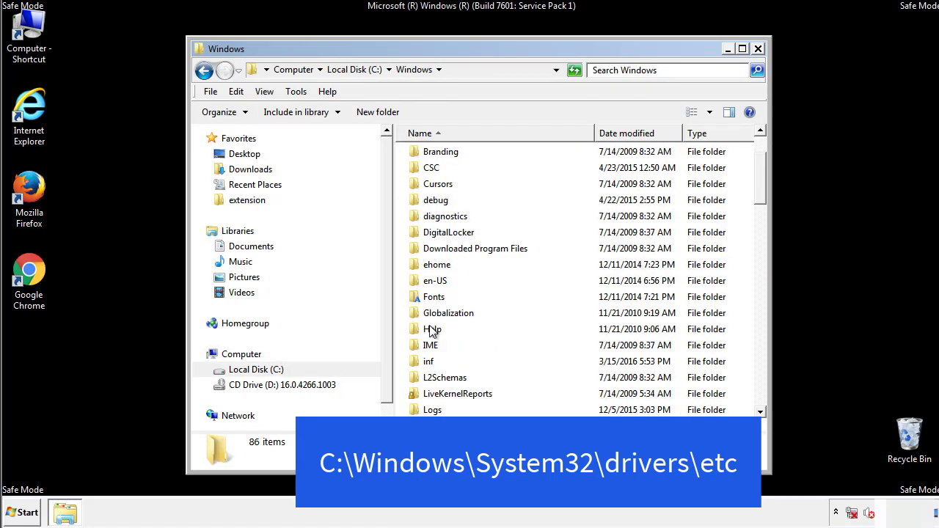
scroll(down, 3)
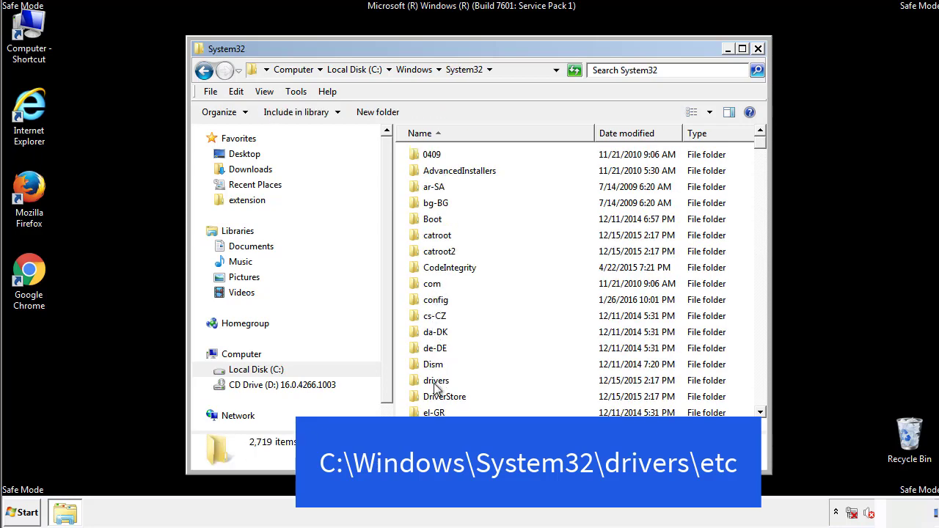
double_click(436, 380)
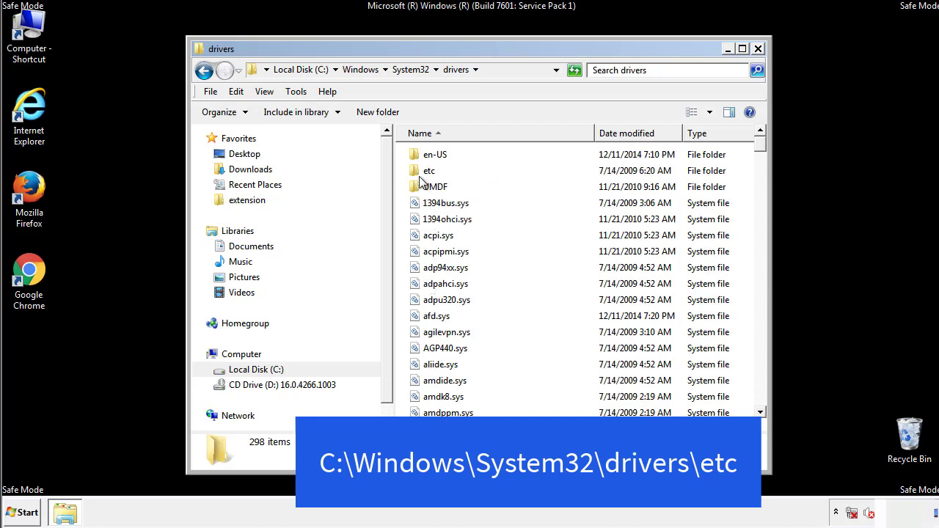
double_click(429, 170)
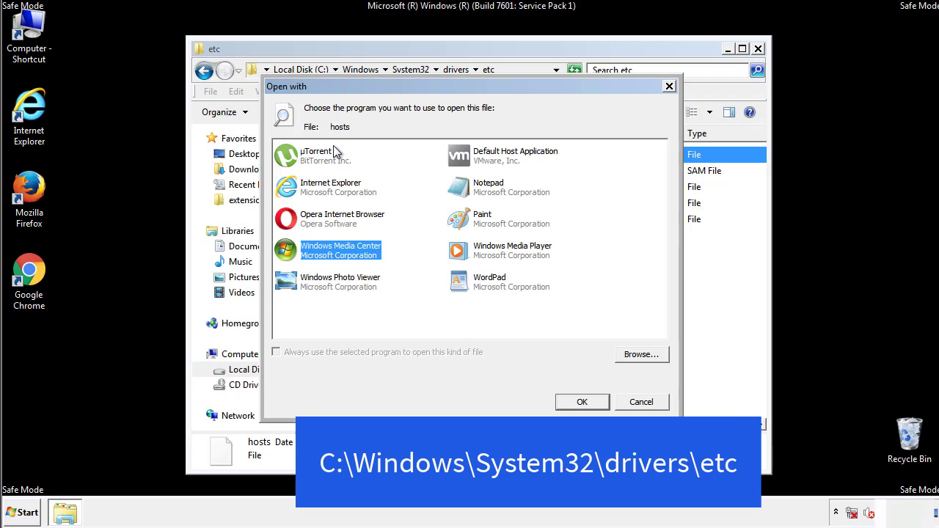
mouse_move(476, 193)
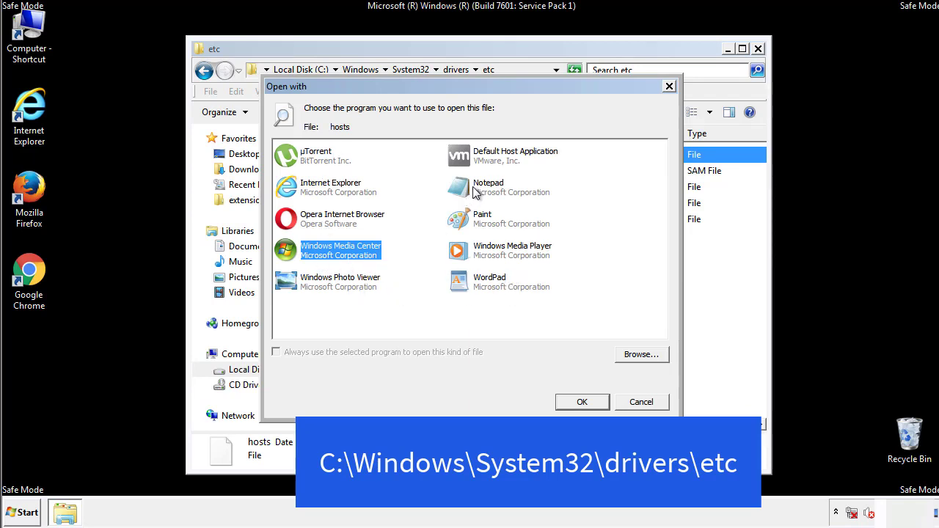
Remove the four suspicious host entries below localhost in Notepad, then close Notepad and Explorer
click(582, 402)
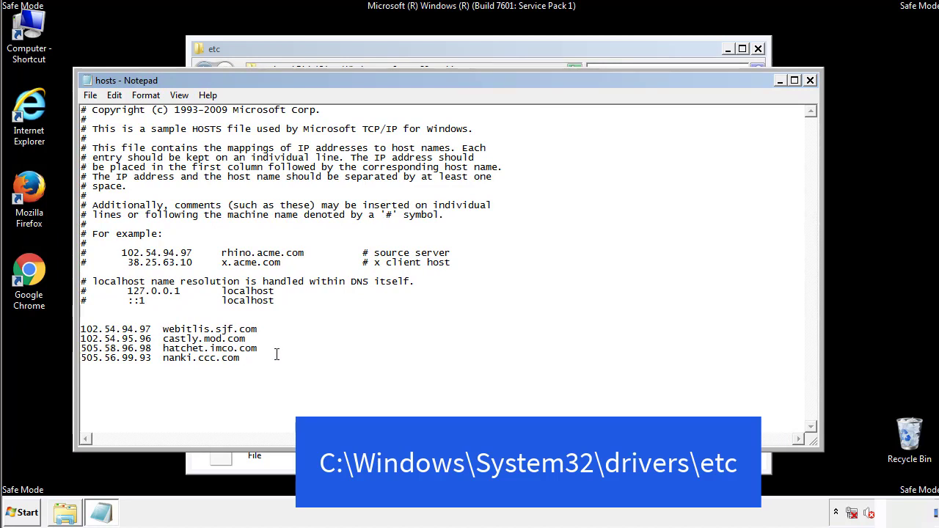
drag(81, 328, 258, 359)
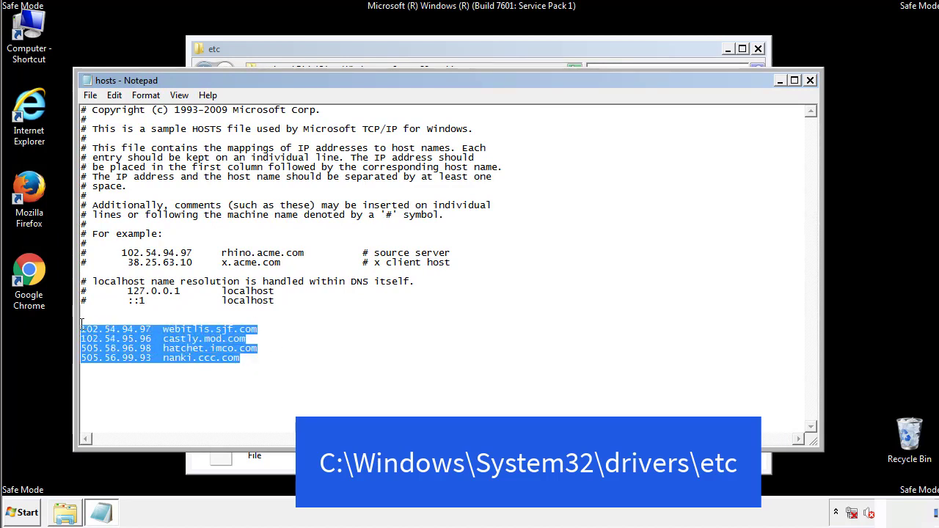
key(Delete)
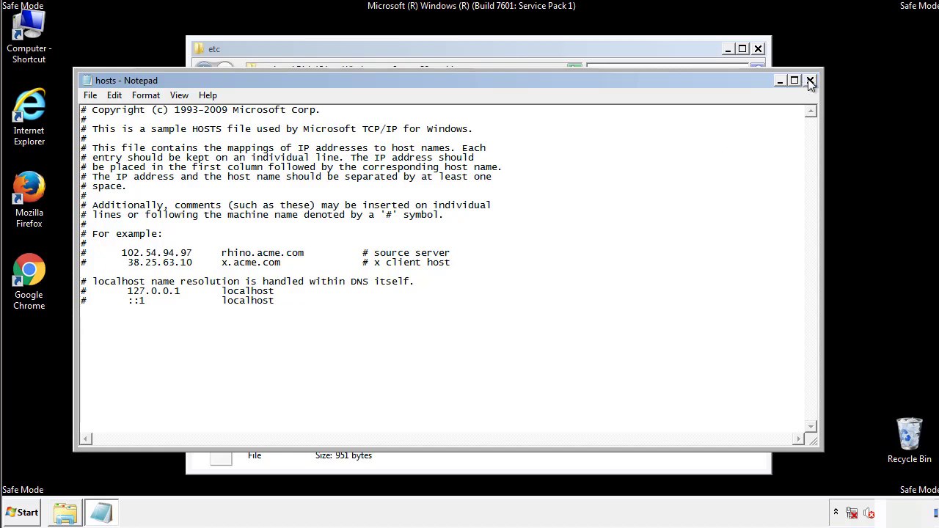
click(811, 80)
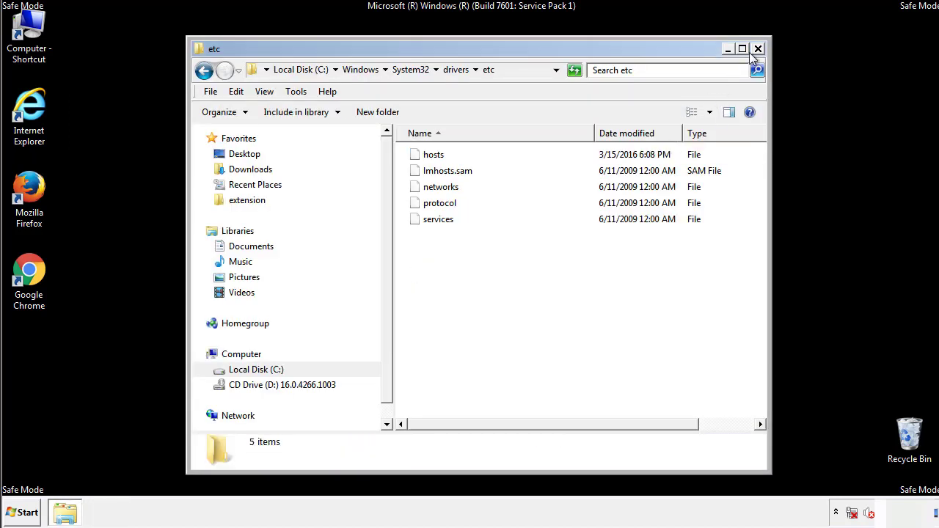
click(758, 49)
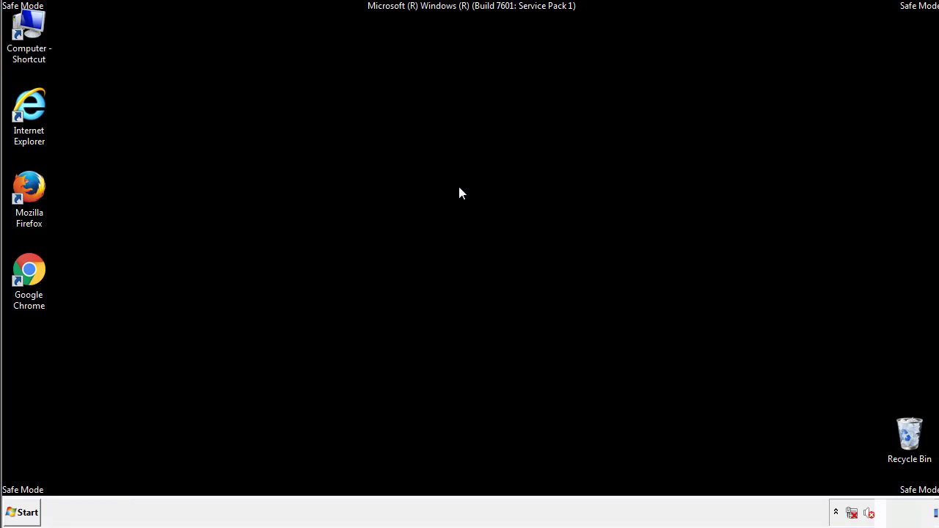
Open the Startup folder from All Programs in its own Explorer window
click(22, 513)
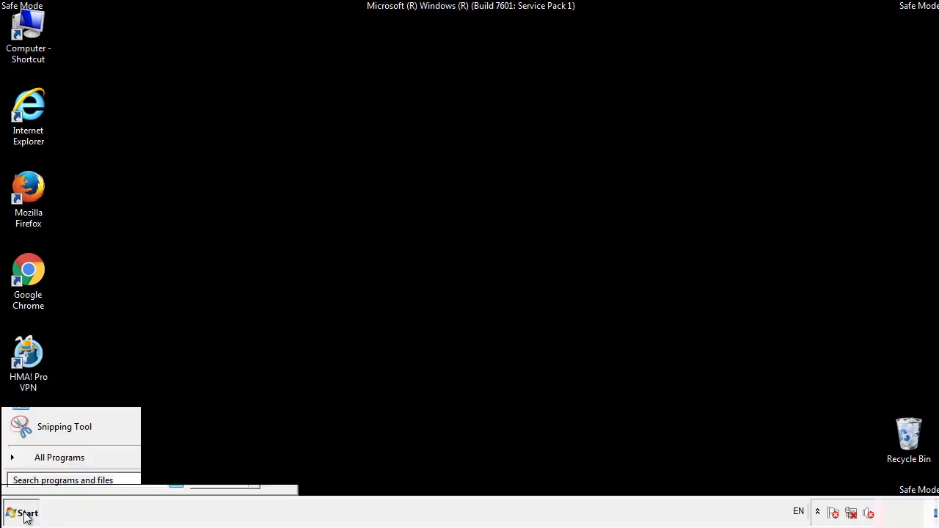
click(58, 458)
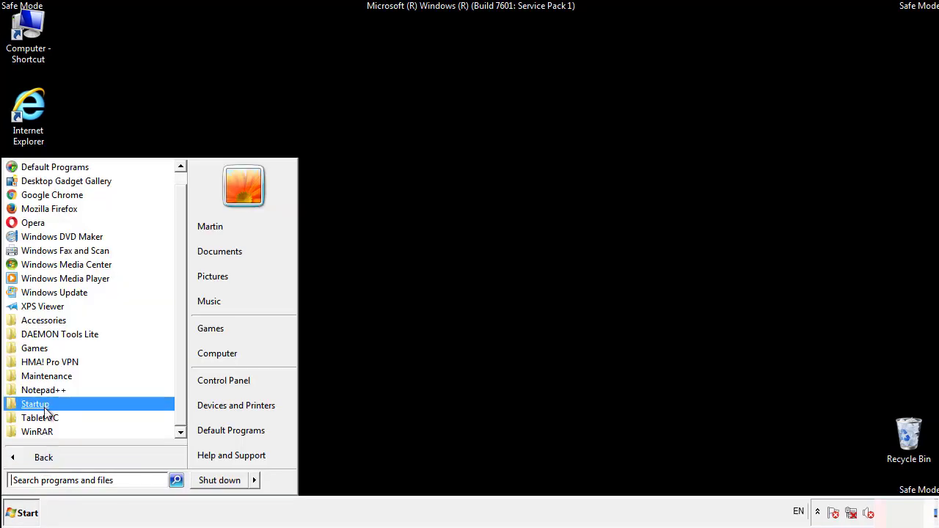
right_click(36, 404)
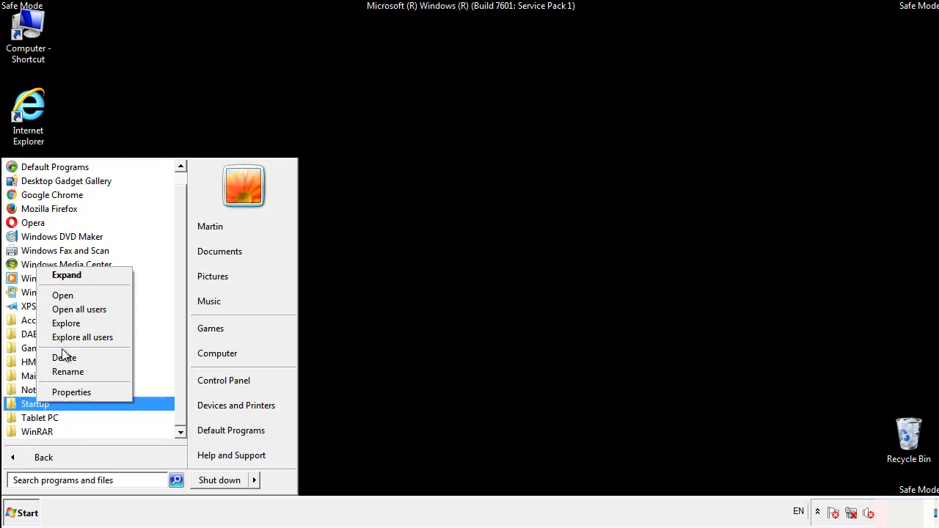
click(62, 295)
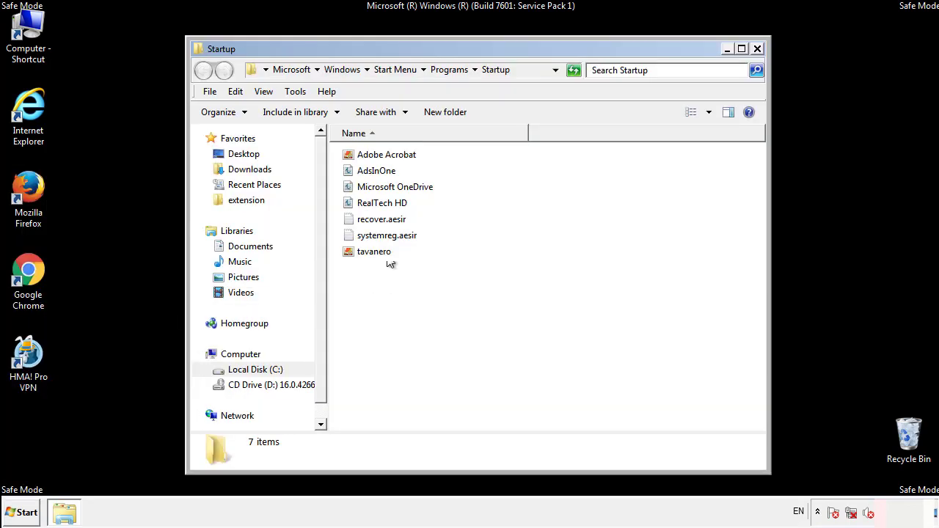
Delete AdsInOne, recover.aesir, systemreg.aesir and tavanero to the Recycle Bin and close the folder
click(376, 170)
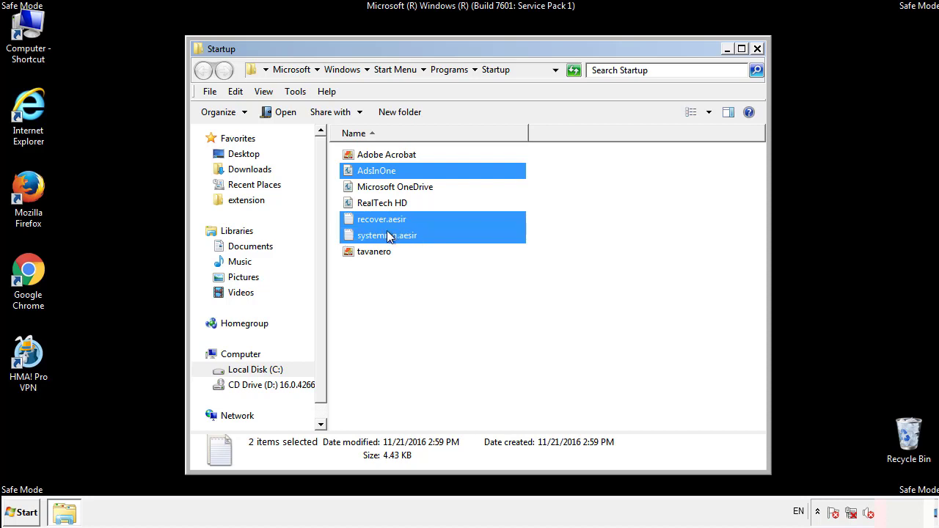
right_click(374, 252)
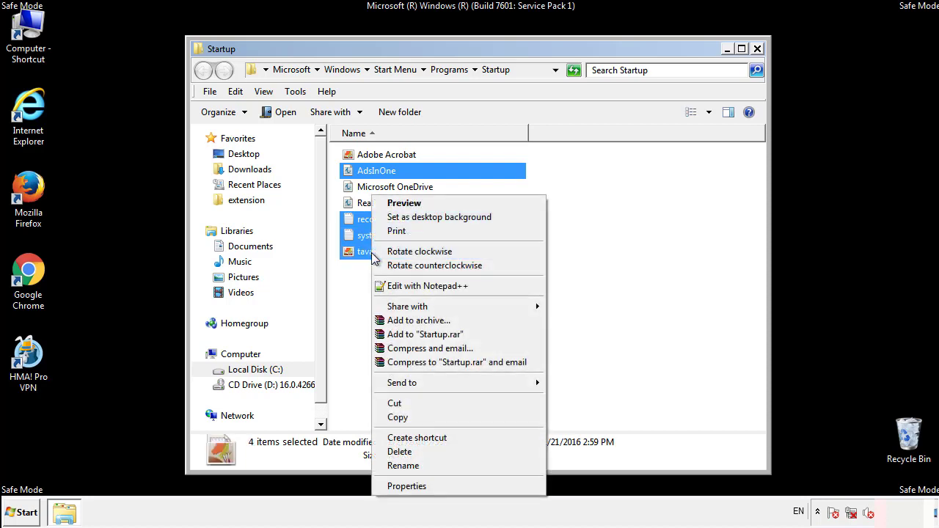
click(399, 453)
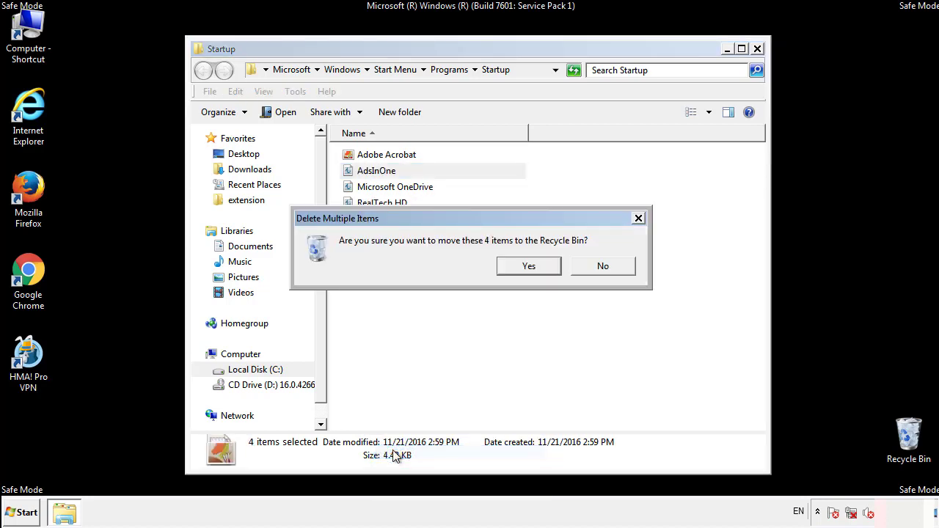
click(529, 266)
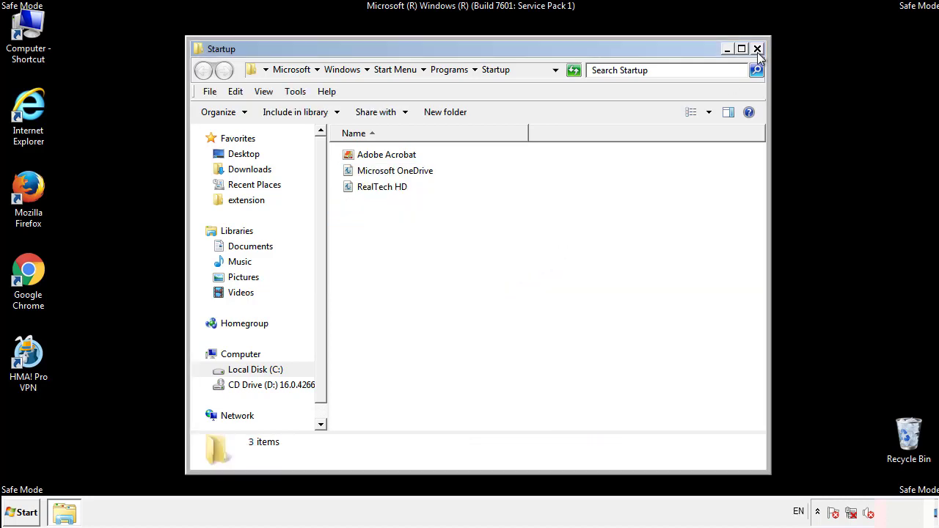
click(757, 48)
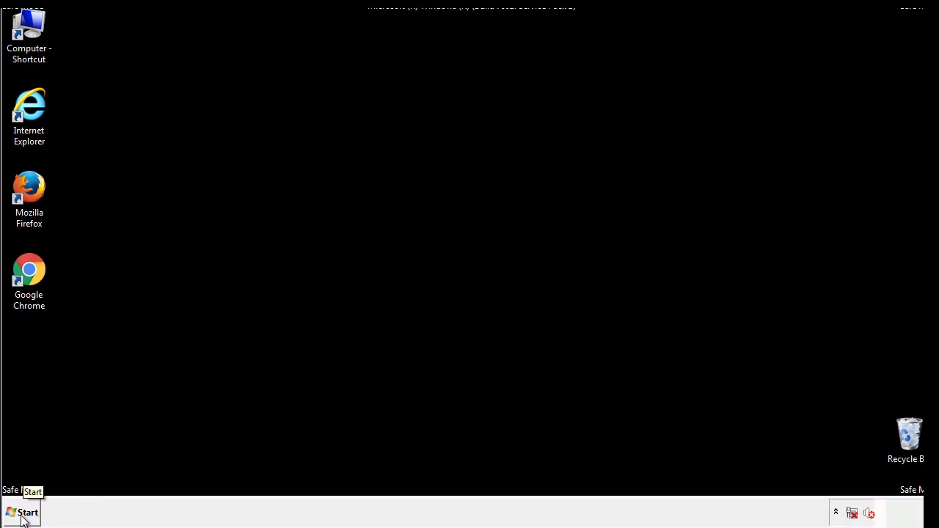
Launch Registry Editor by searching 'regedit' in the Start menu
click(24, 512)
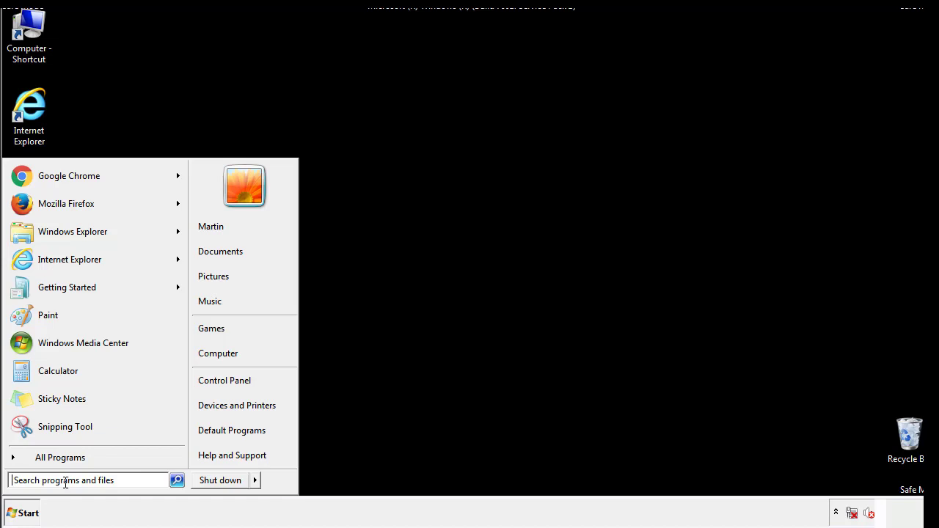
text(reged)
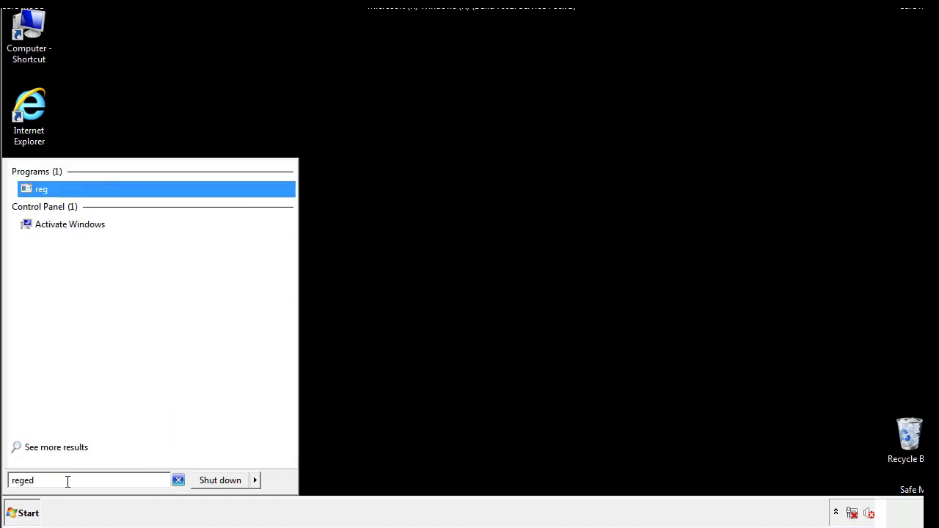
key(enter)
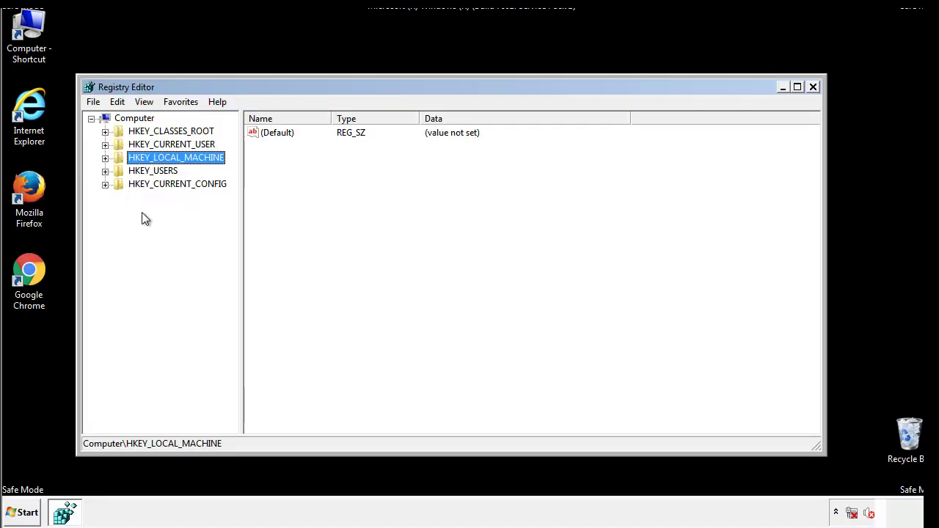
Expand HKEY_LOCAL_MACHINE > SOFTWARE > Microsoft > Windows to reveal CurrentVersion's Run key
click(105, 157)
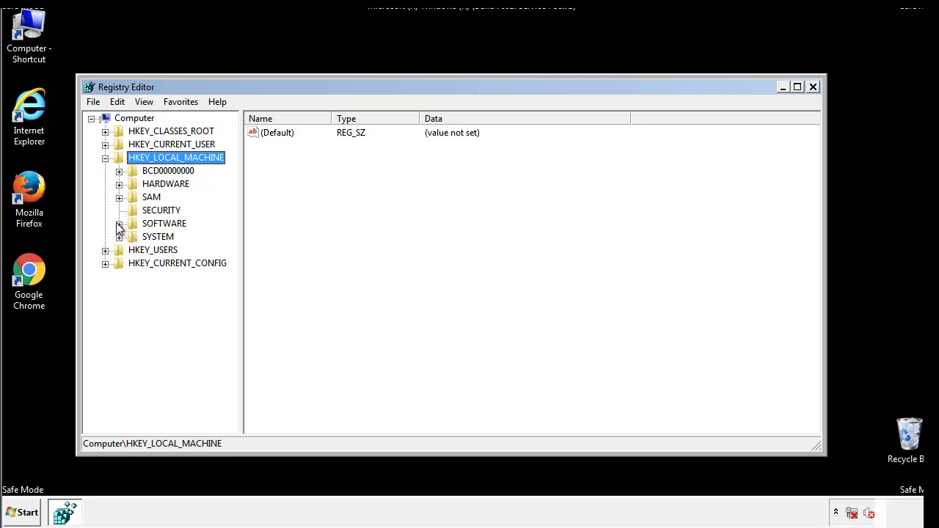
click(119, 224)
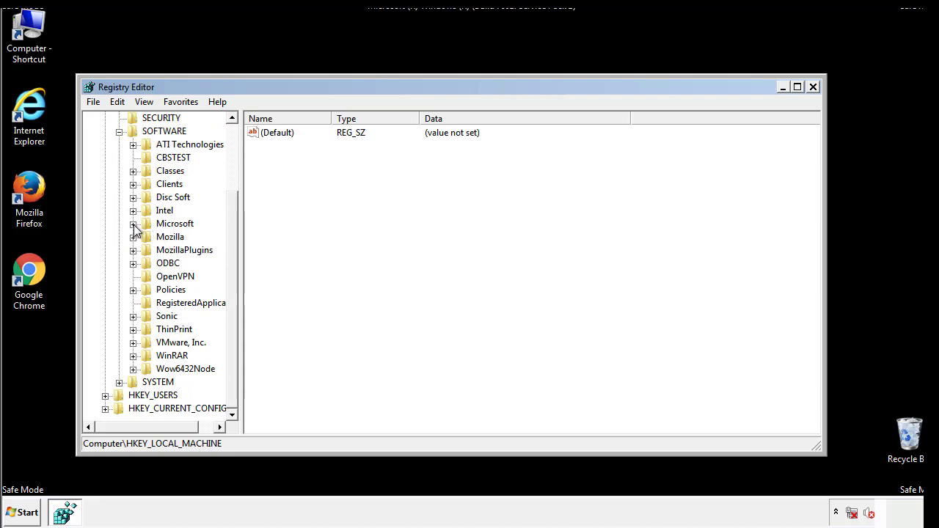
click(134, 224)
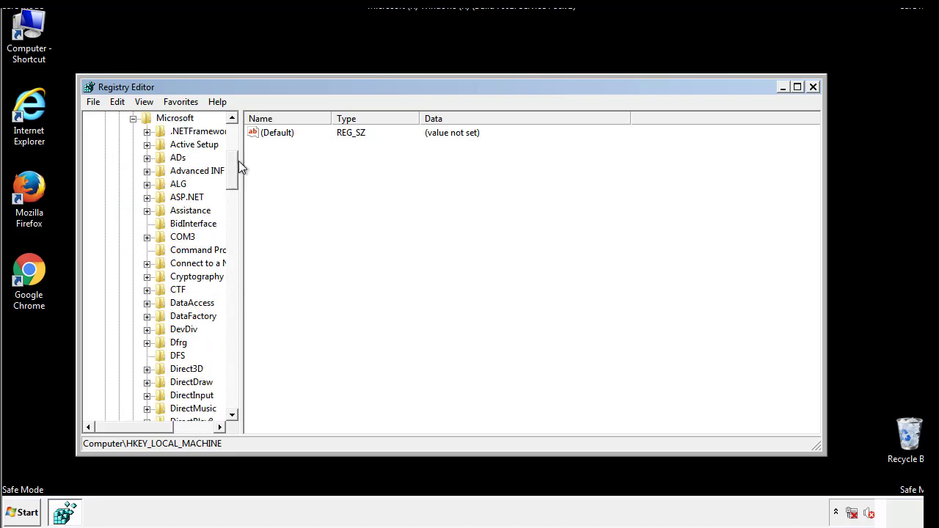
scroll(down, 3)
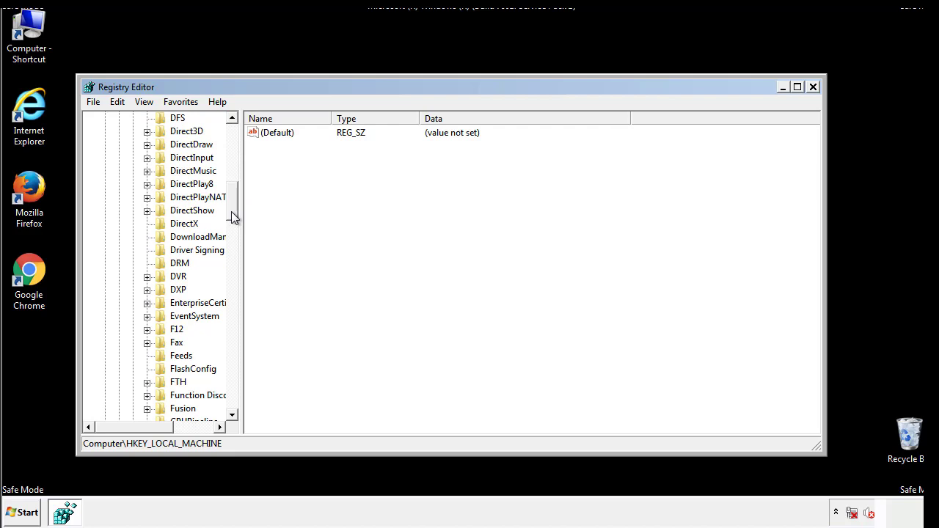
scroll(down, 3)
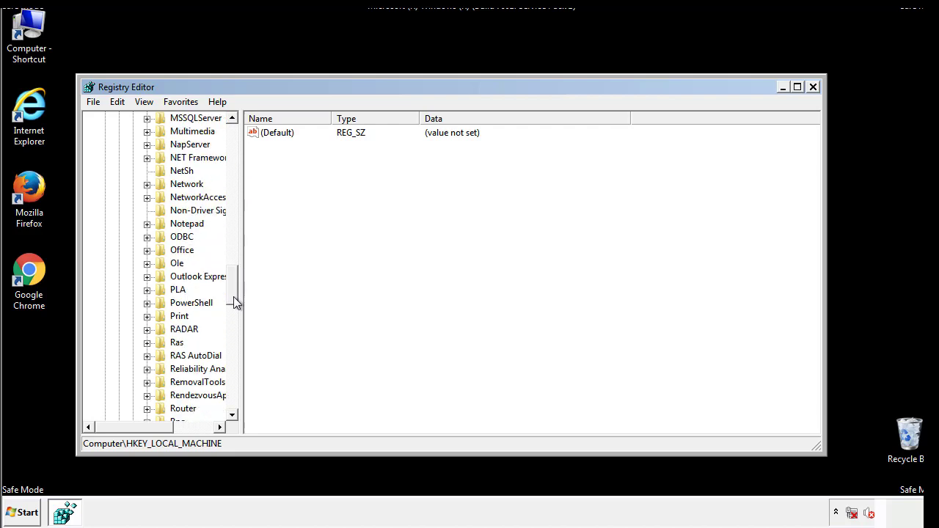
scroll(down, 3)
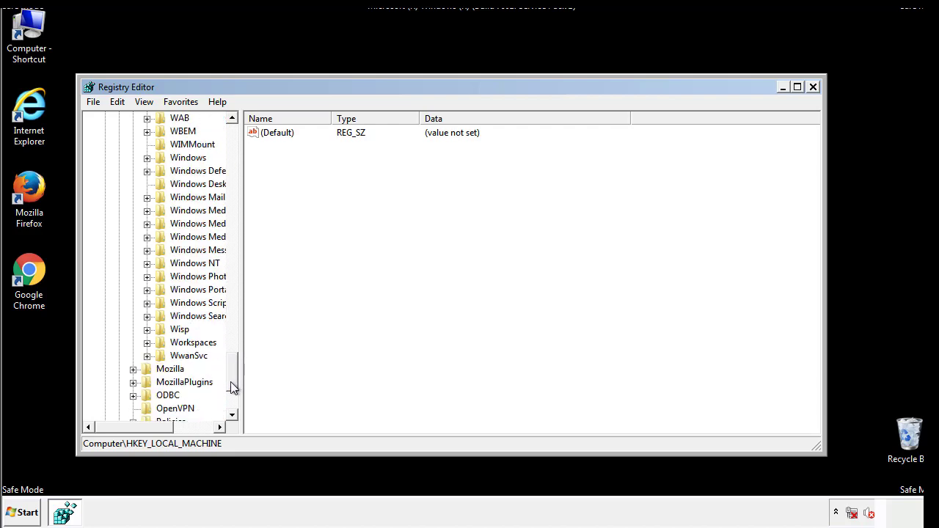
click(147, 224)
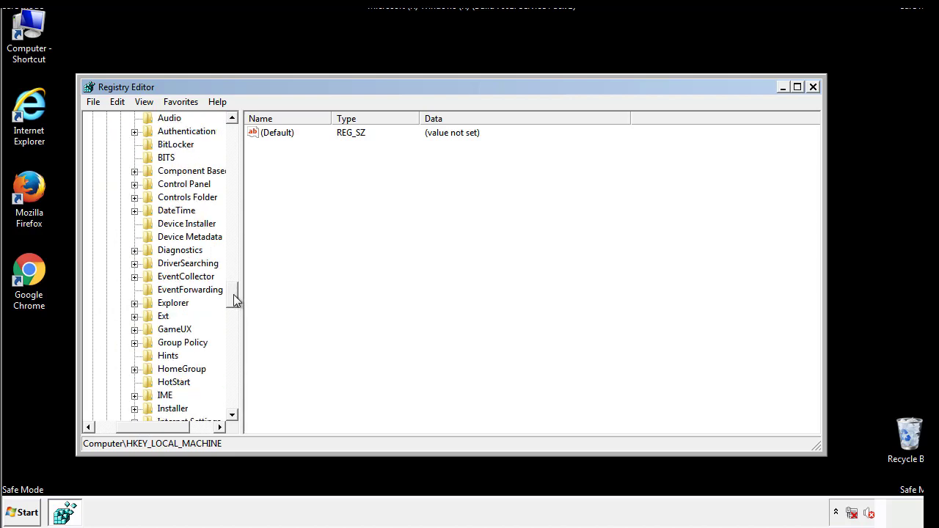
scroll(down, 3)
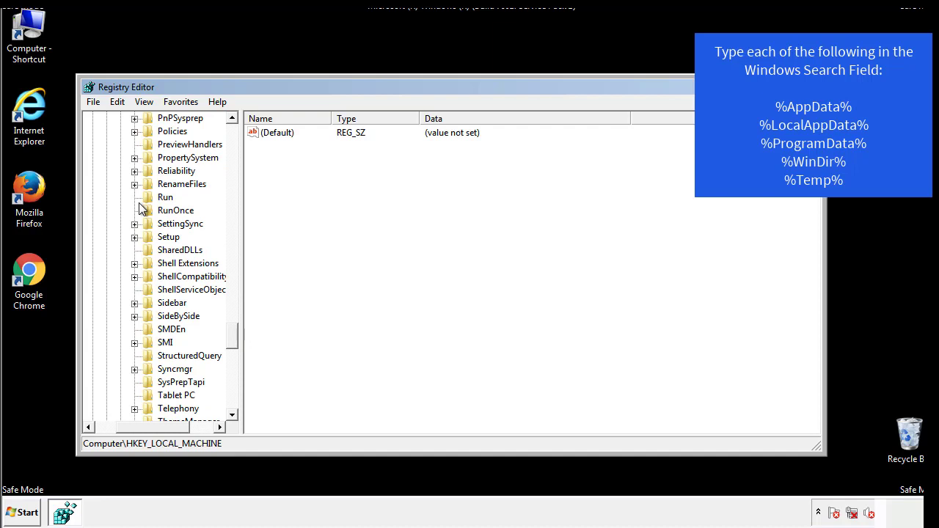
Delete tappi.loc from HKLM's CurrentVersion\Run, keeping only VMware User Process
click(165, 197)
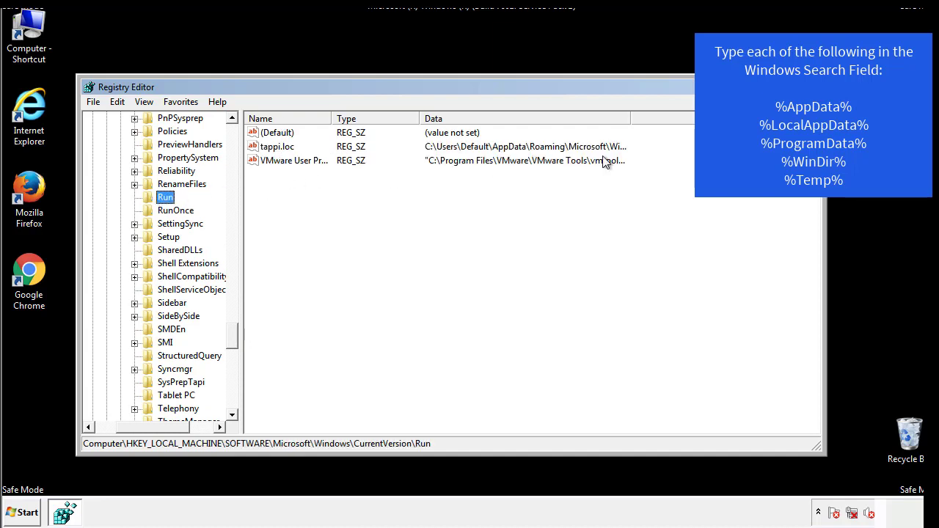
click(278, 146)
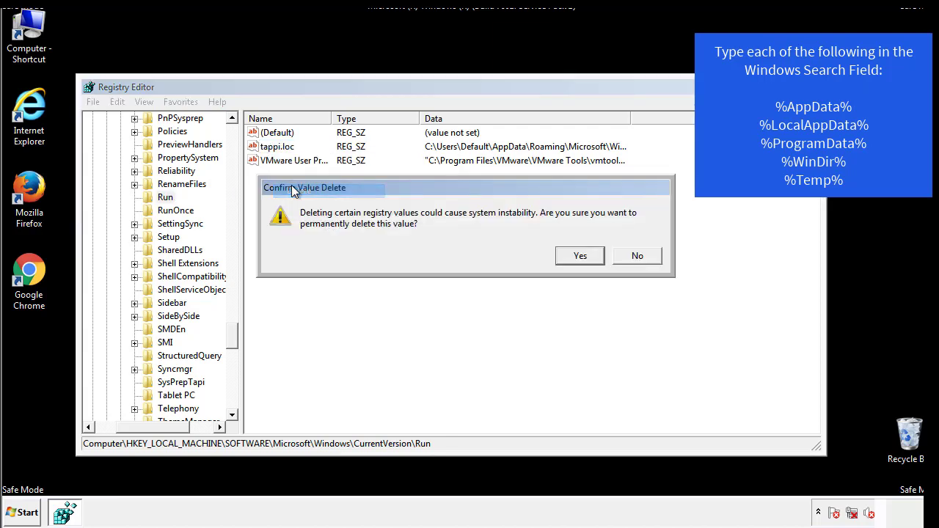
click(579, 255)
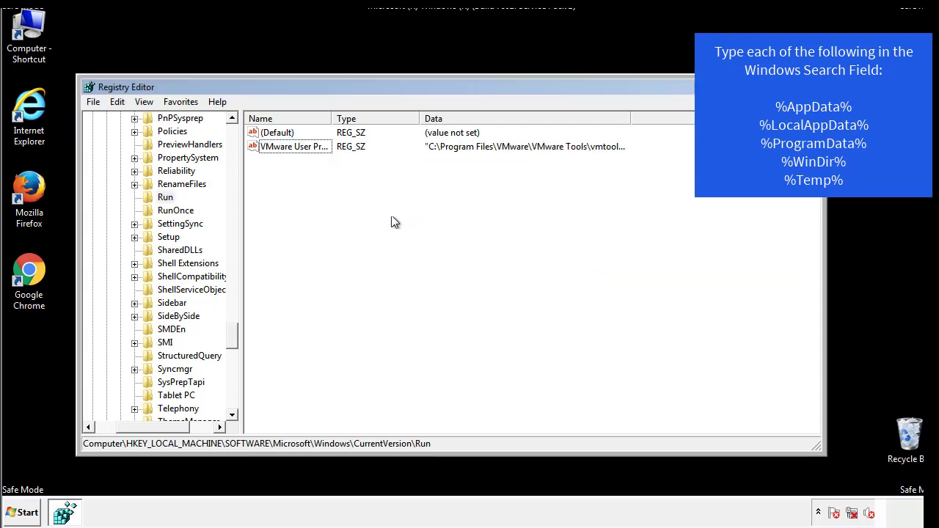
scroll(down, 3)
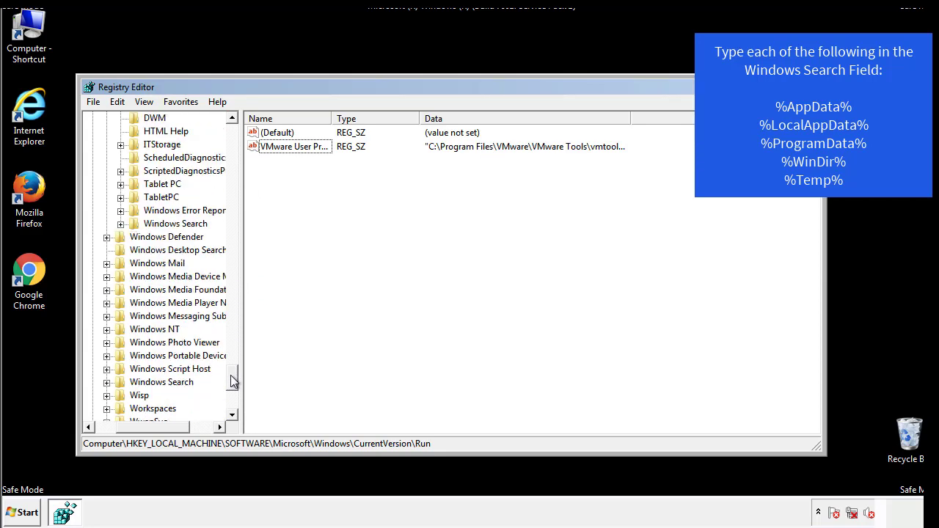
scroll(down, 3)
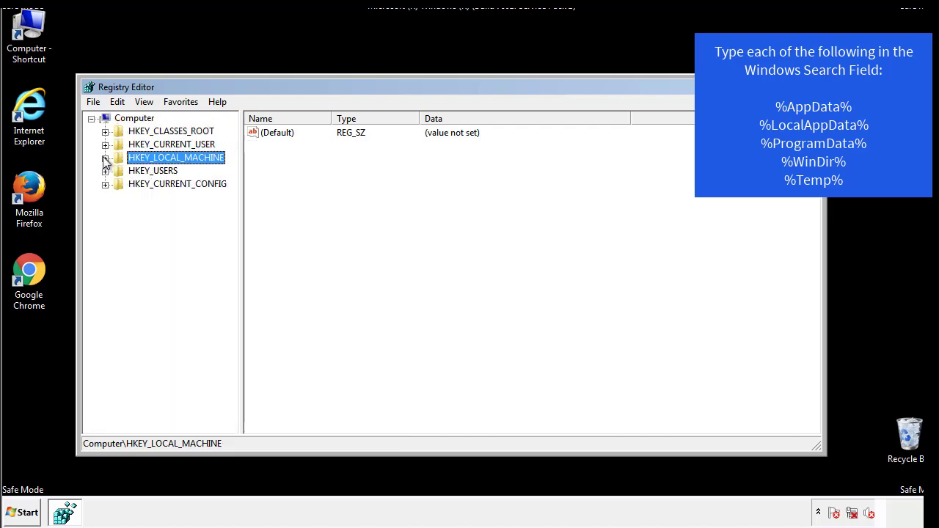
View HKCU's CurrentVersion\Run key, holding only DAEMON Tools Lite, then collapse the Windows branch
click(105, 144)
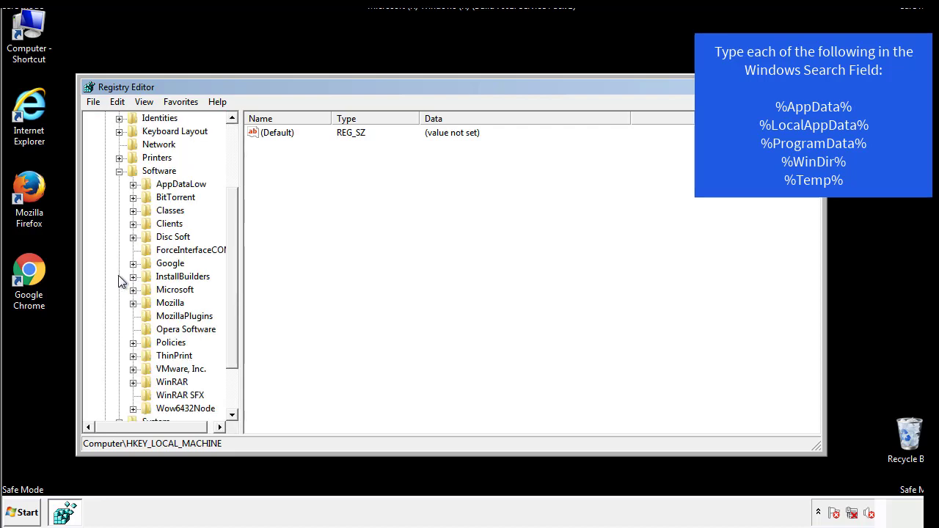
scroll(down, 3)
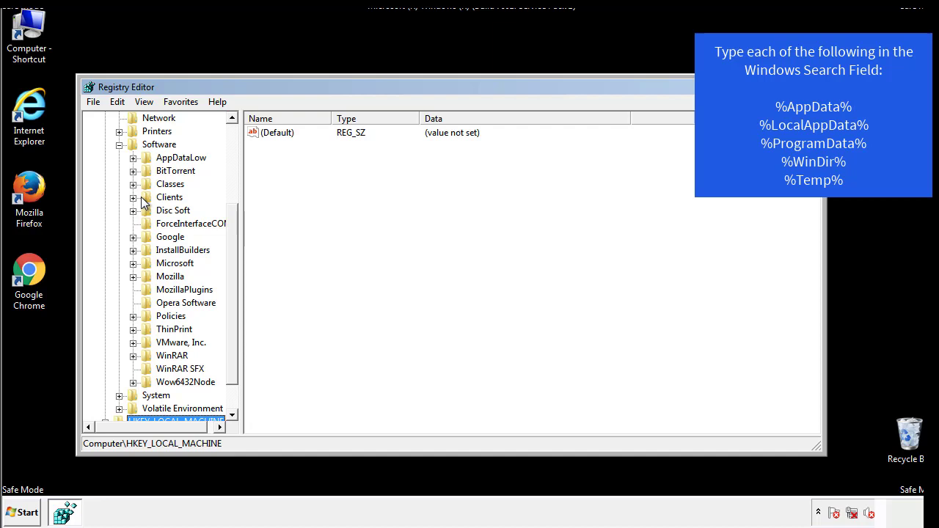
double_click(174, 263)
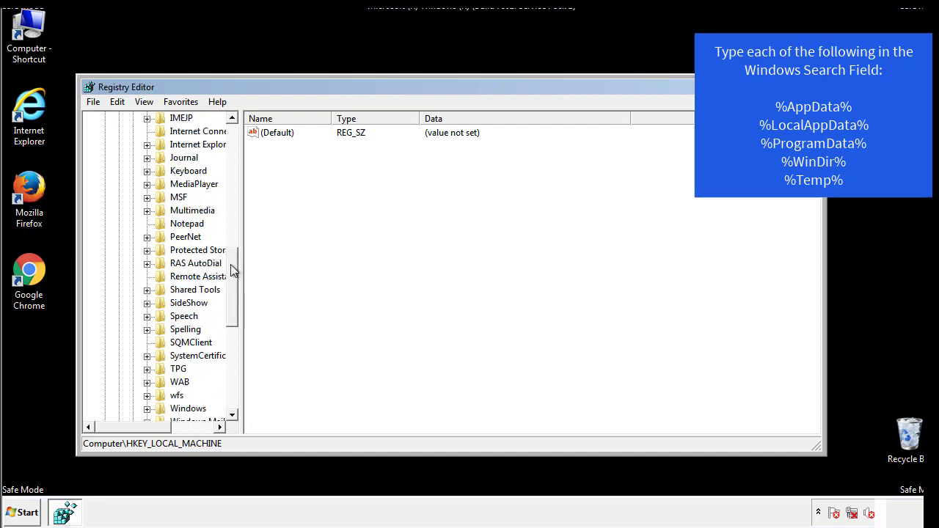
scroll(down, 3)
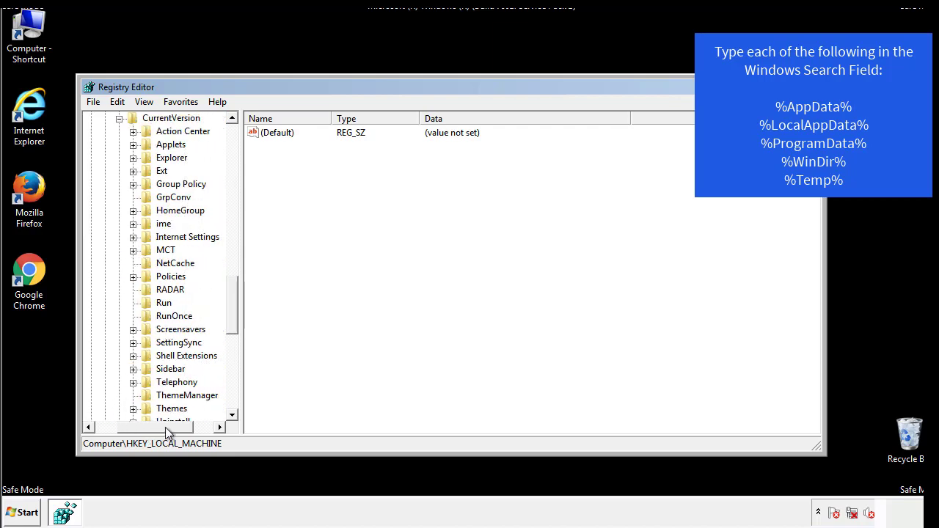
click(164, 303)
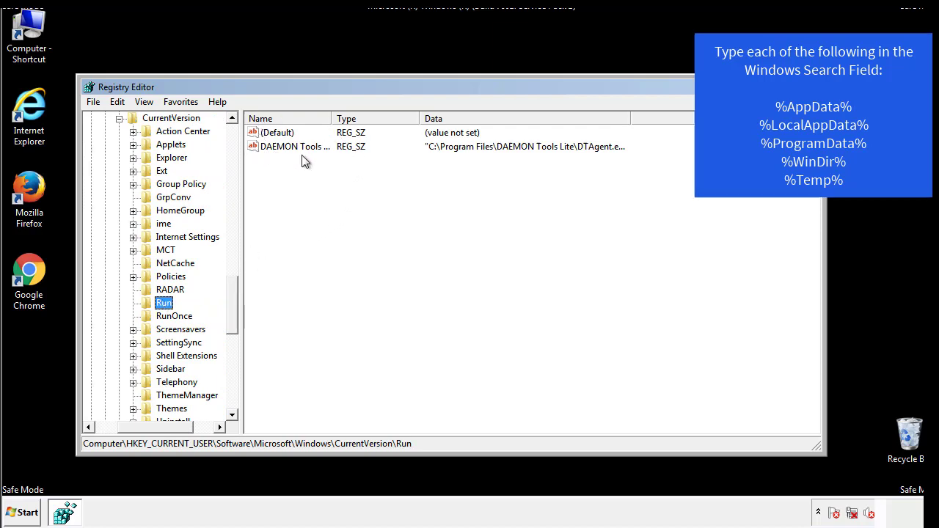
mouse_move(402, 172)
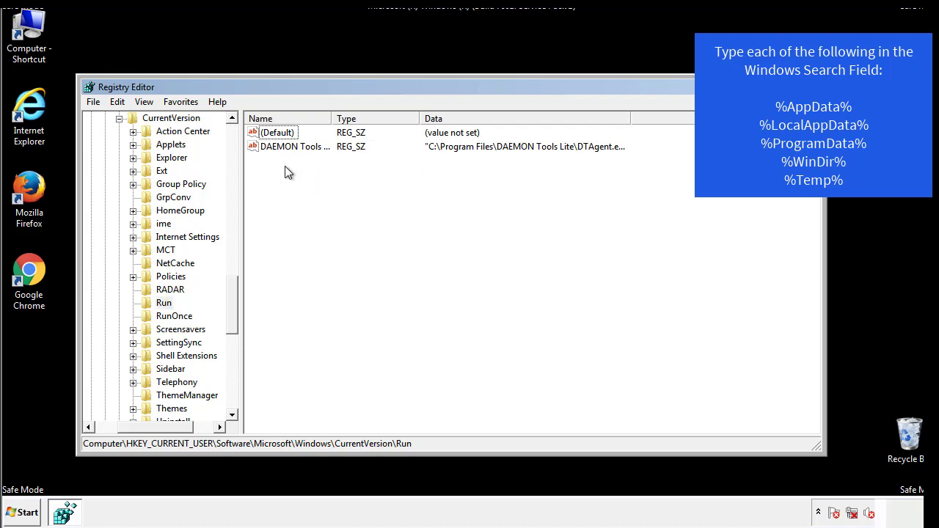
mouse_move(341, 173)
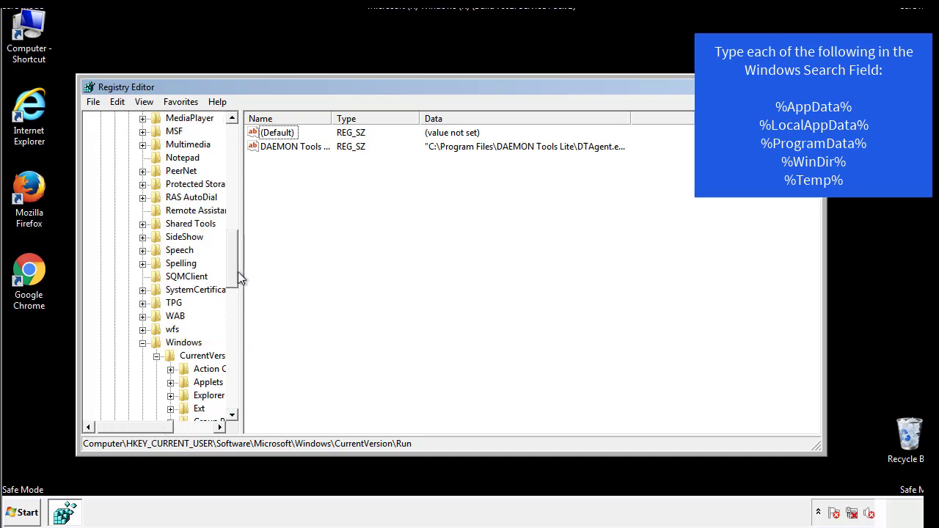
click(183, 342)
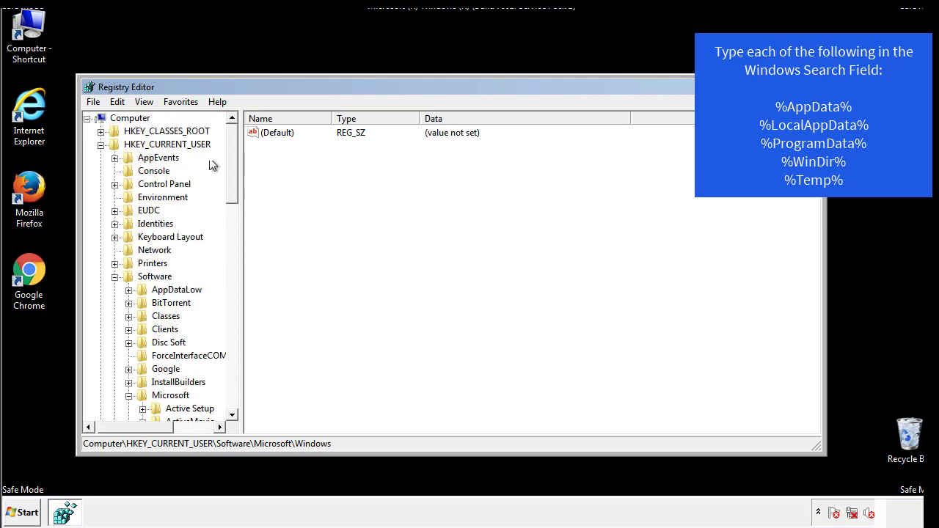
Search the registry for %temp%, landing on the Temporary Files key's Folder value
click(117, 102)
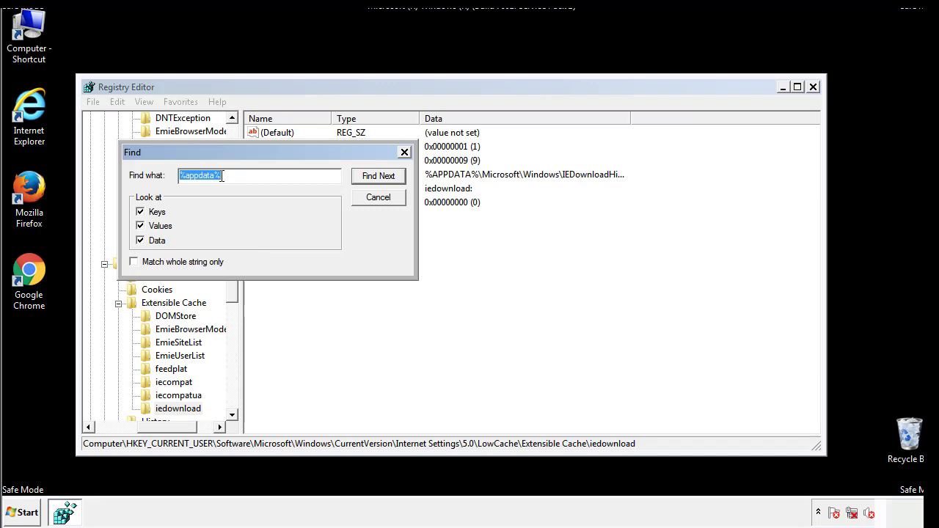
text(%4)
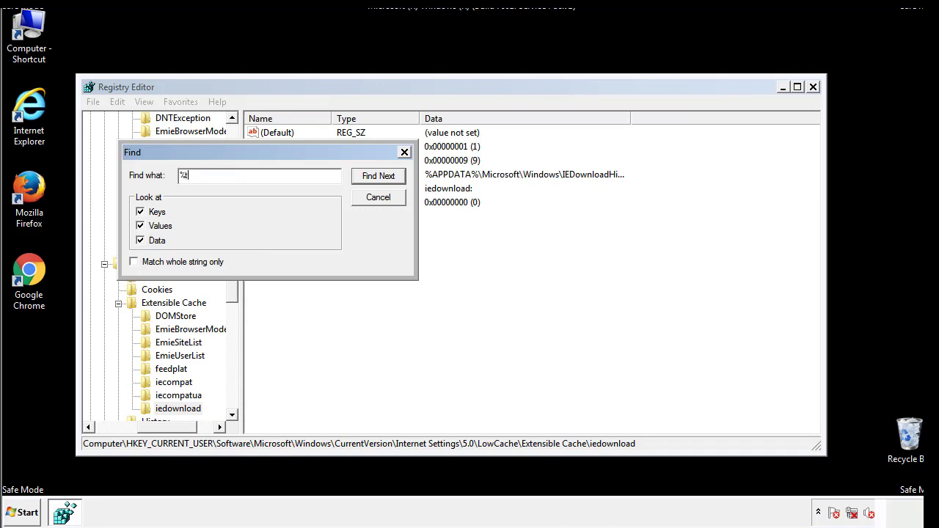
text(temp%)
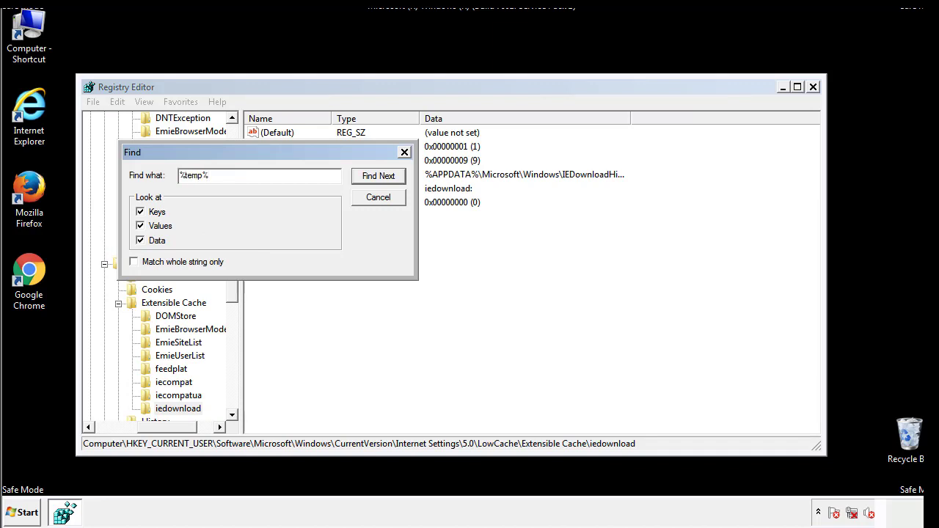
click(378, 176)
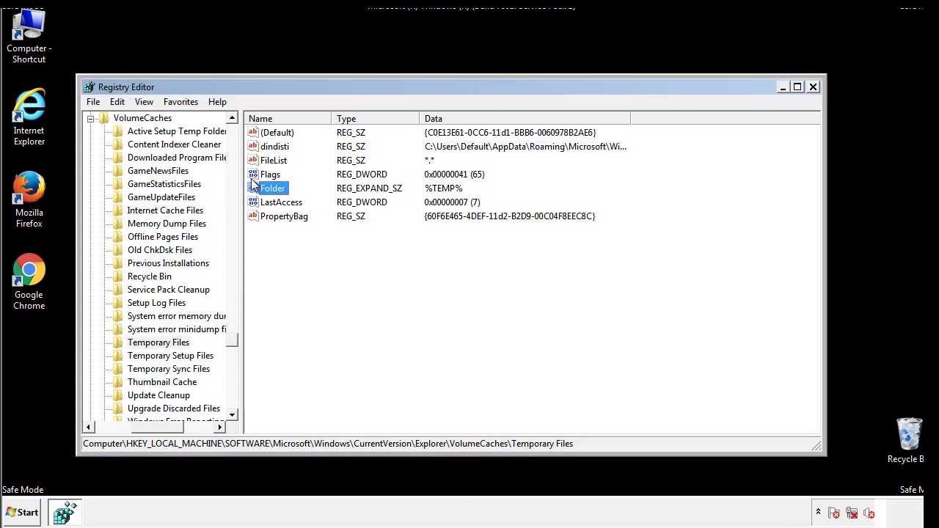
Delete every Temporary Files volume-cache value except Default, then close Registry Editor
click(306, 243)
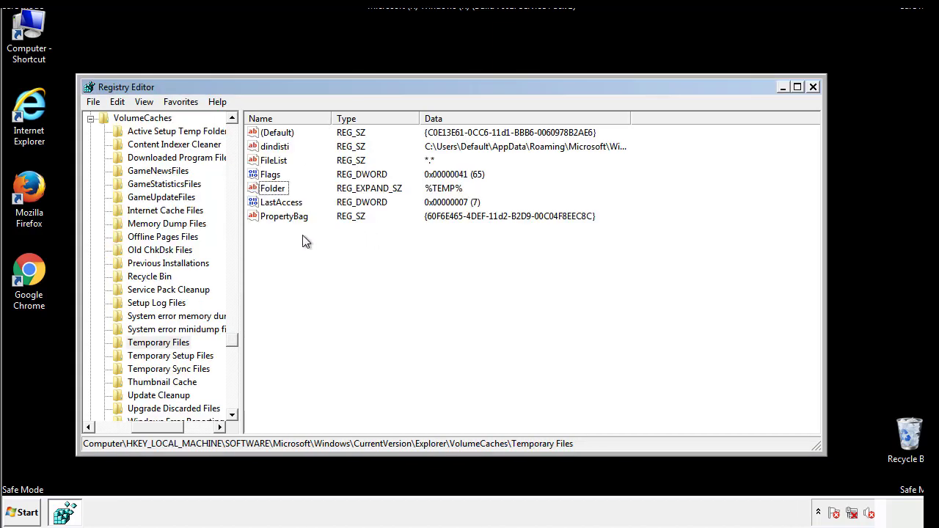
key(ctrl+a)
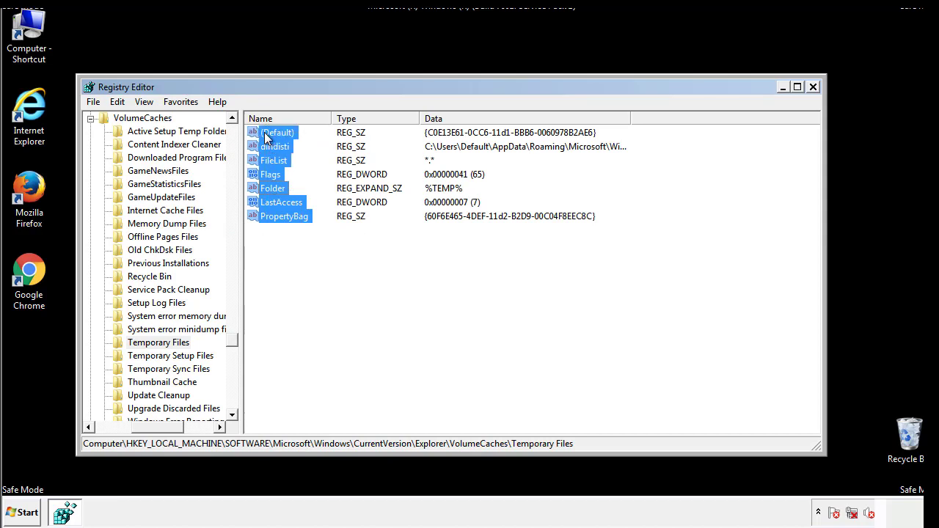
right_click(278, 133)
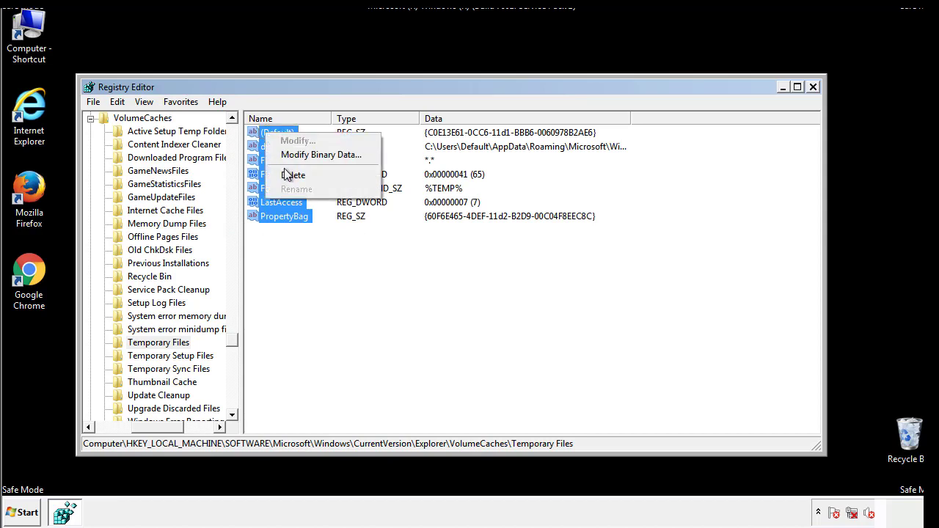
click(293, 175)
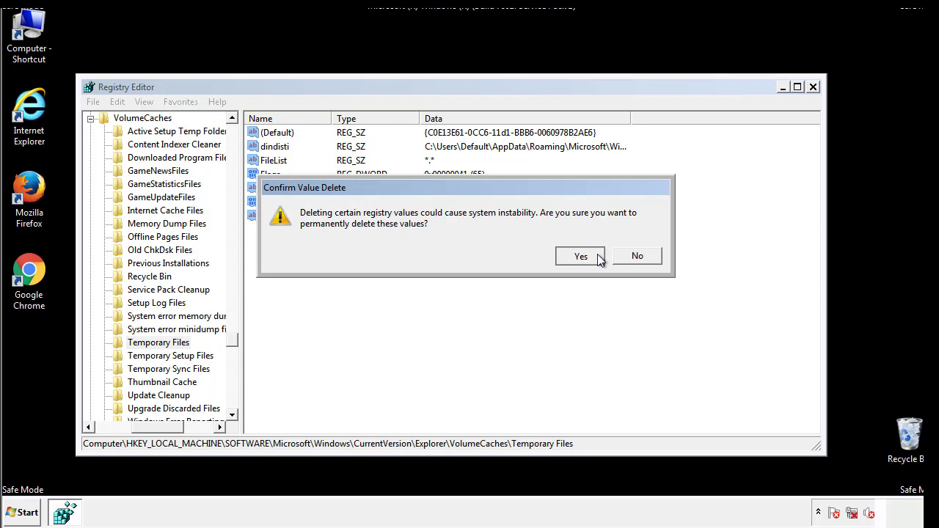
click(580, 256)
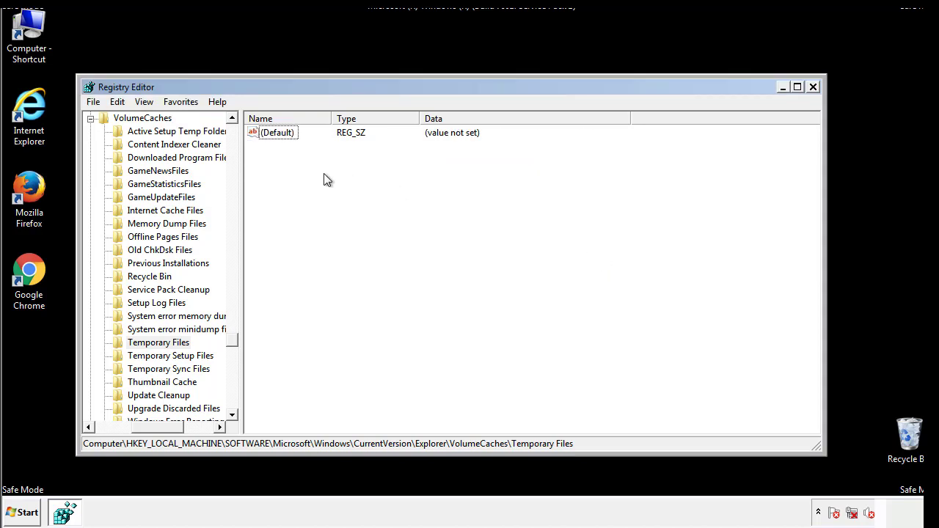
mouse_move(813, 88)
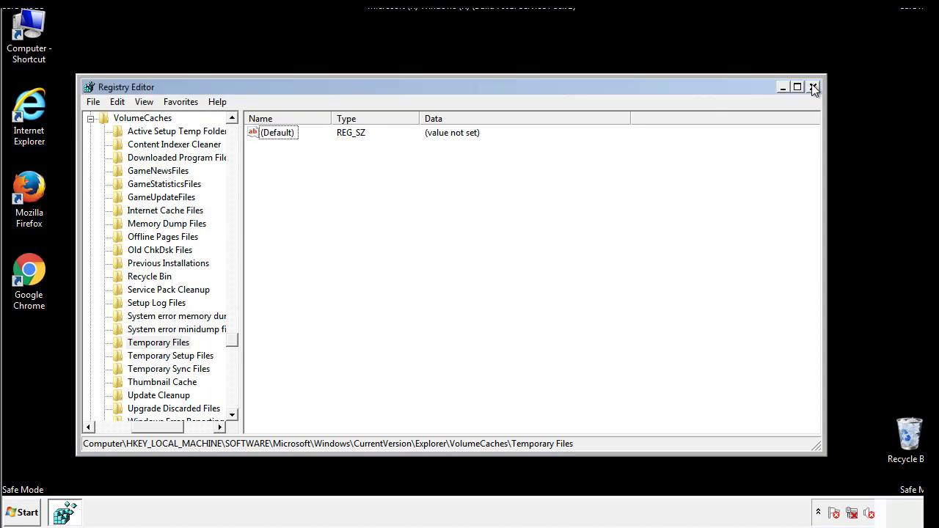
click(813, 87)
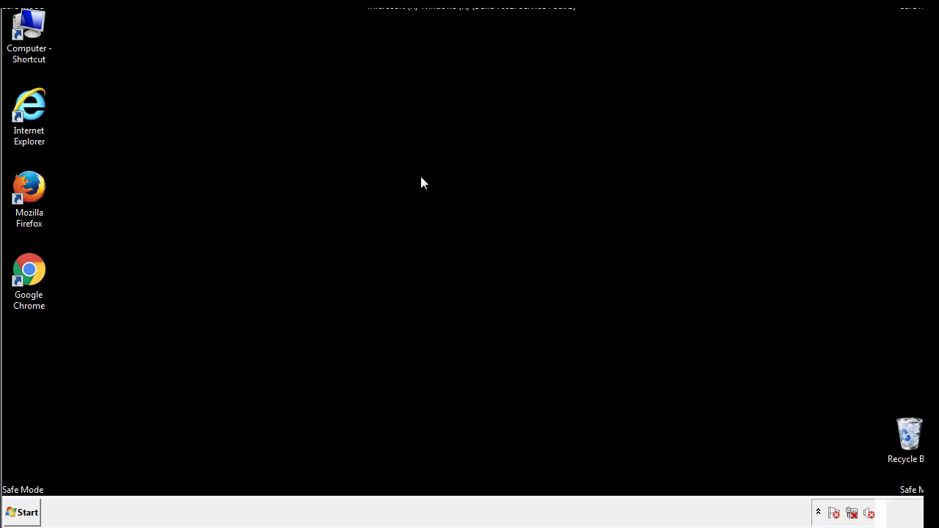
mouse_move(38, 368)
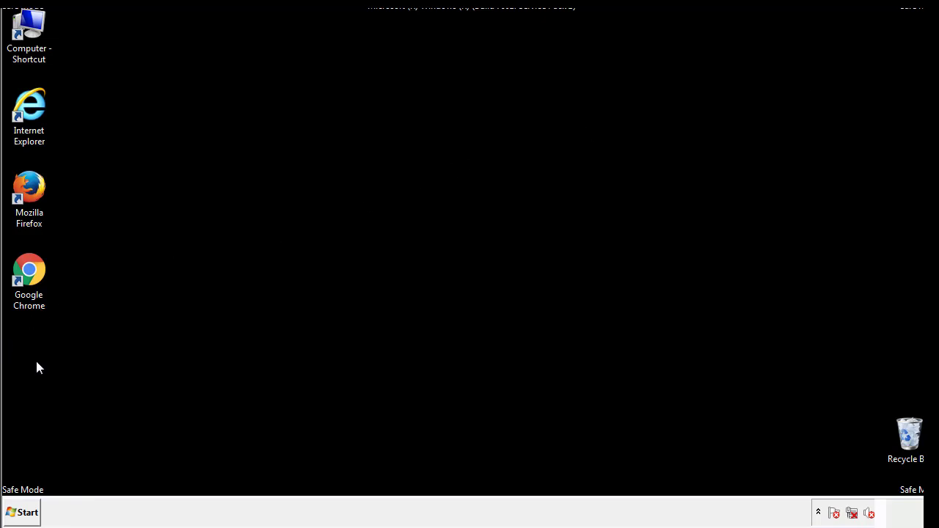
Launch System Configuration by searching 'mscon' from the Start menu
click(22, 512)
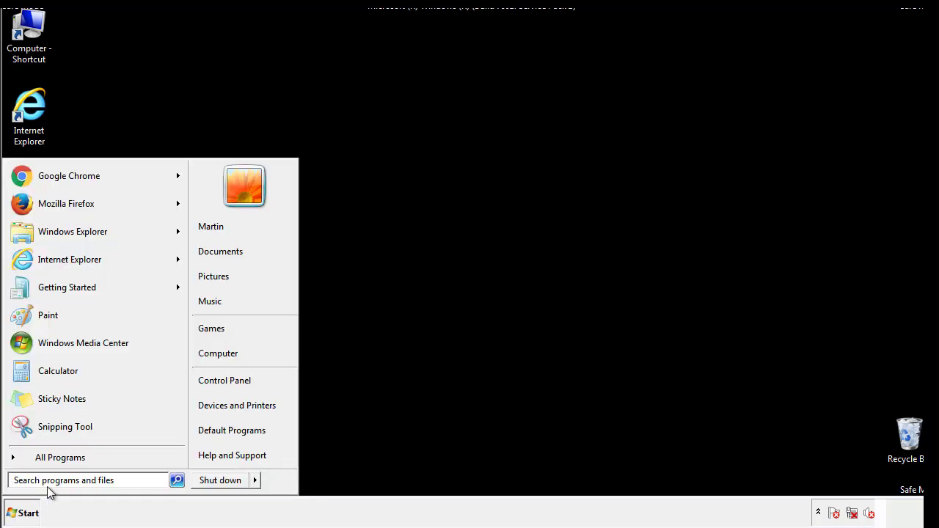
text(msconfig)
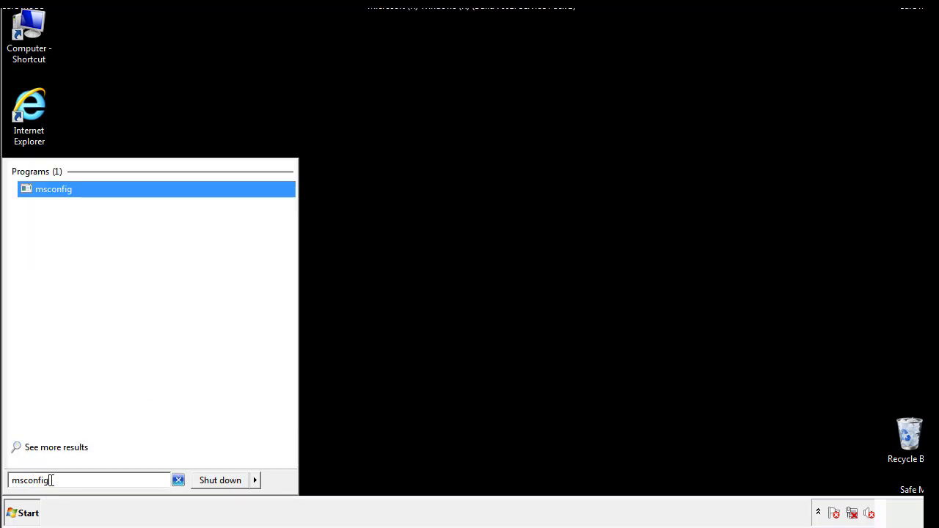
click(53, 189)
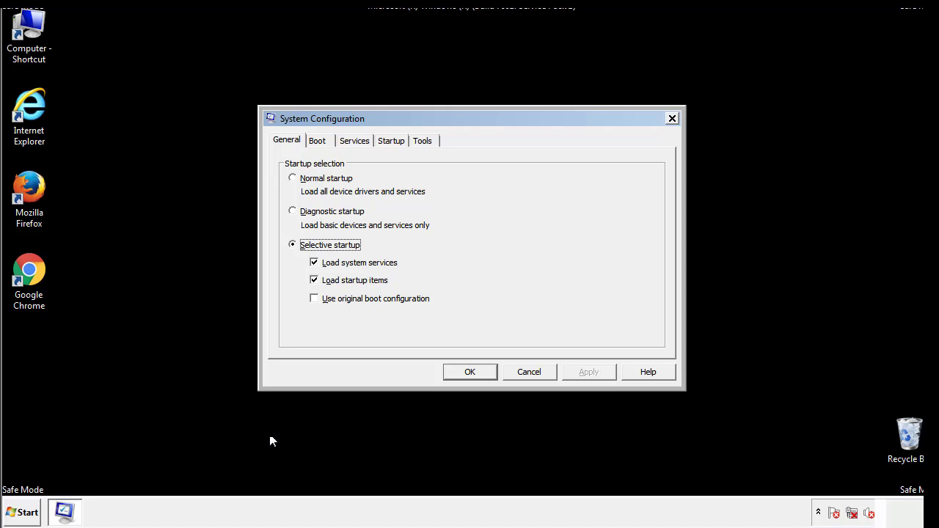
Uncheck Safe boot on the Boot tab and confirm with OK
click(317, 140)
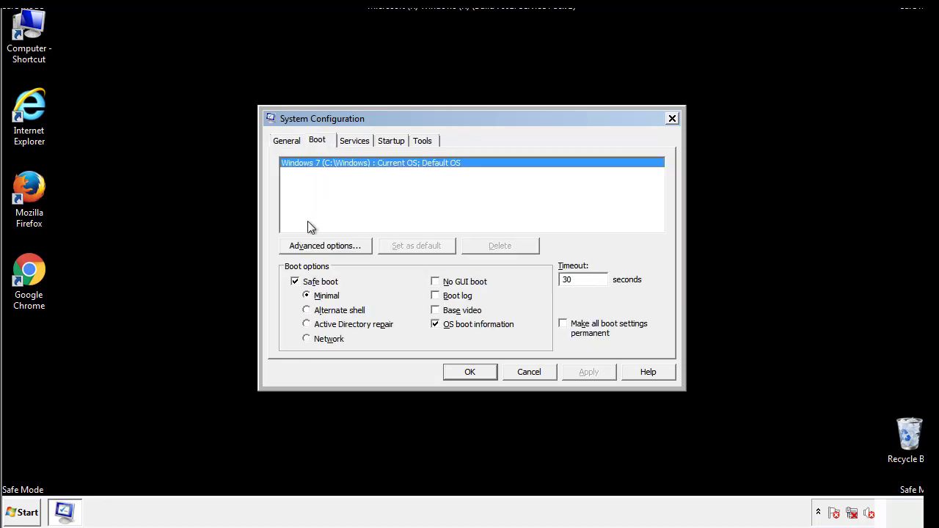
click(295, 281)
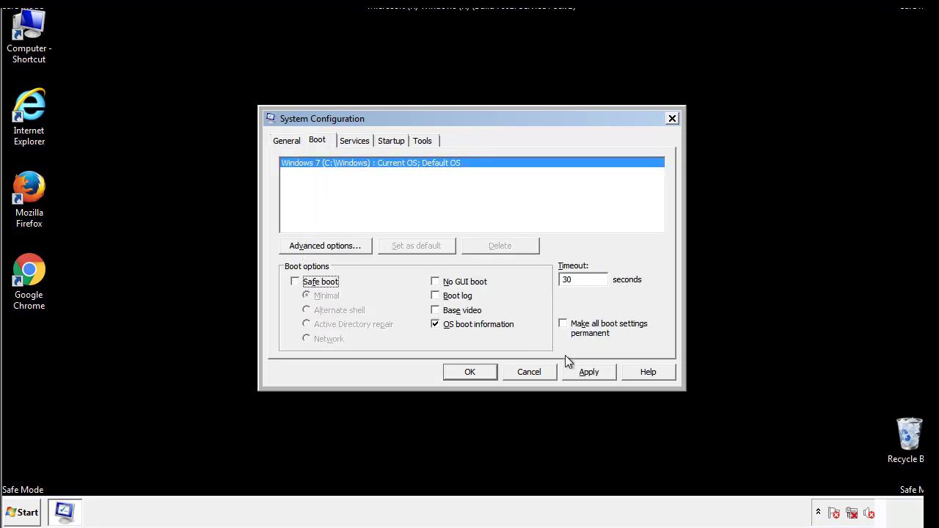
click(589, 372)
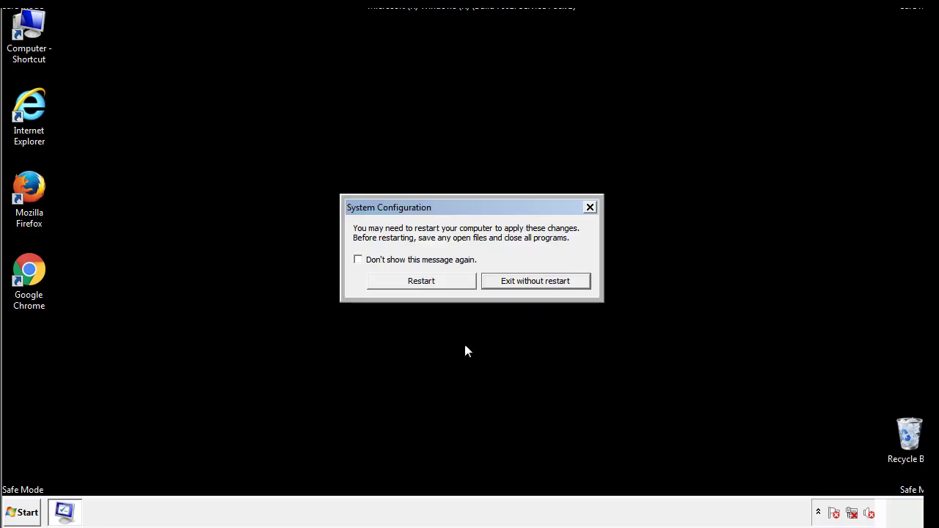